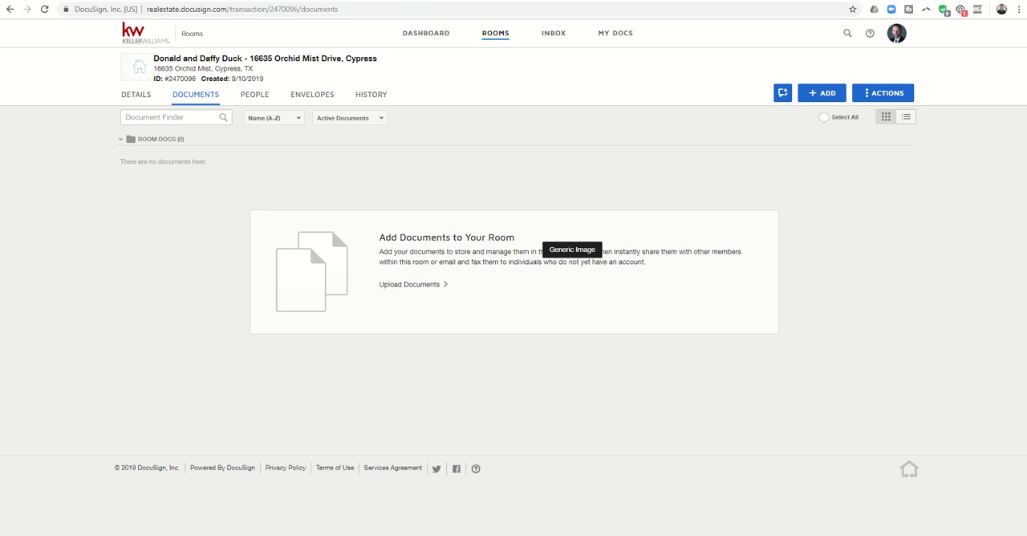
pyautogui.moveTo(716, 173)
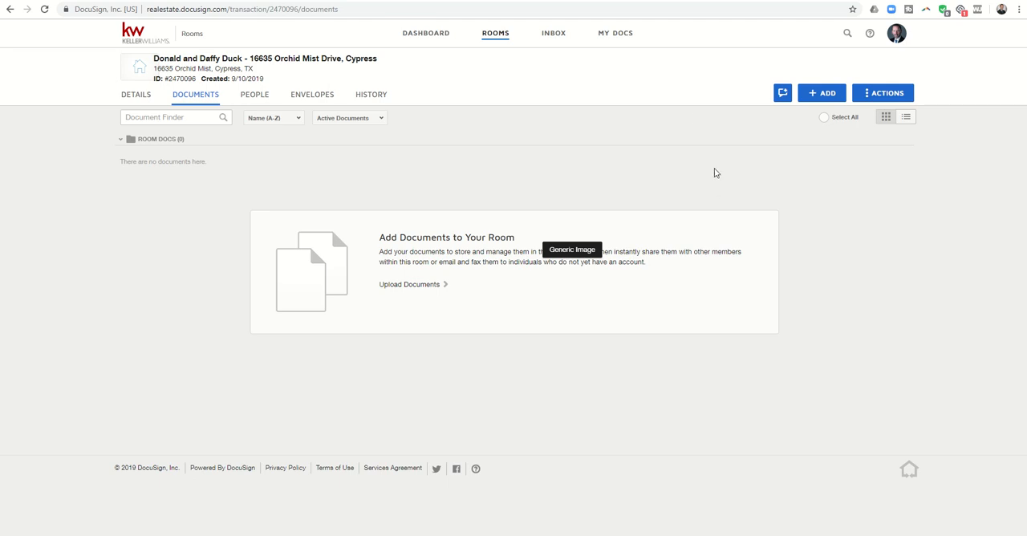
pyautogui.moveTo(451, 118)
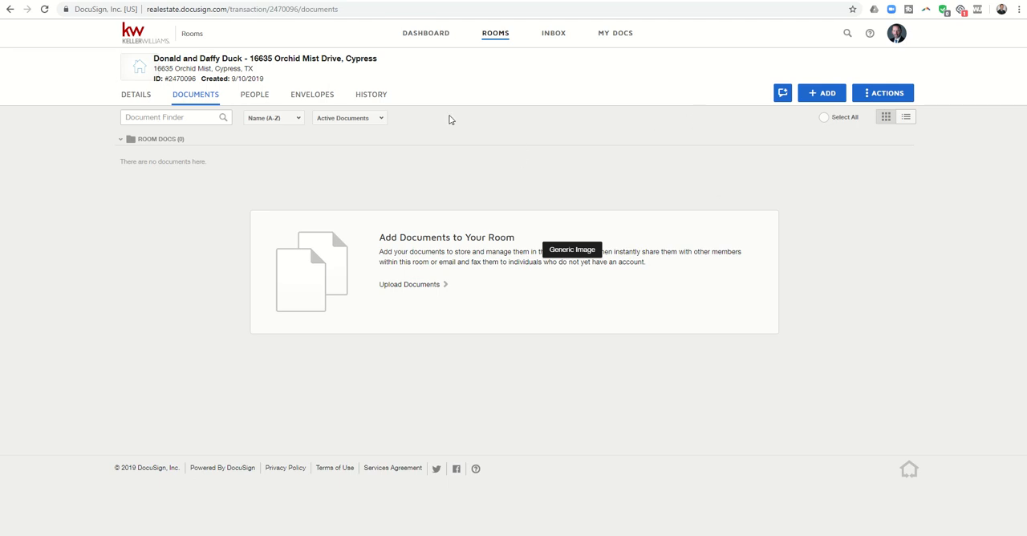
pyautogui.moveTo(821, 93)
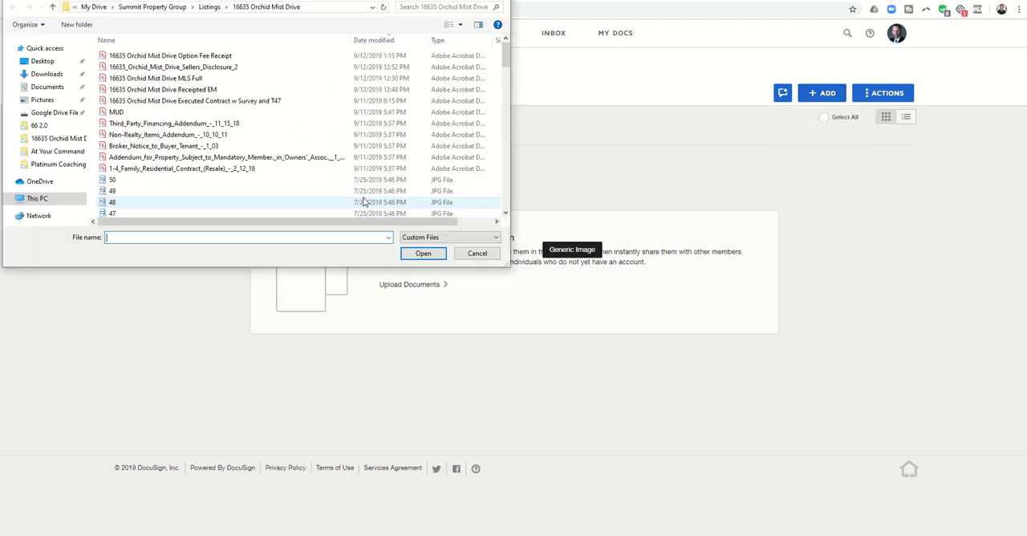
pyautogui.scroll(-3)
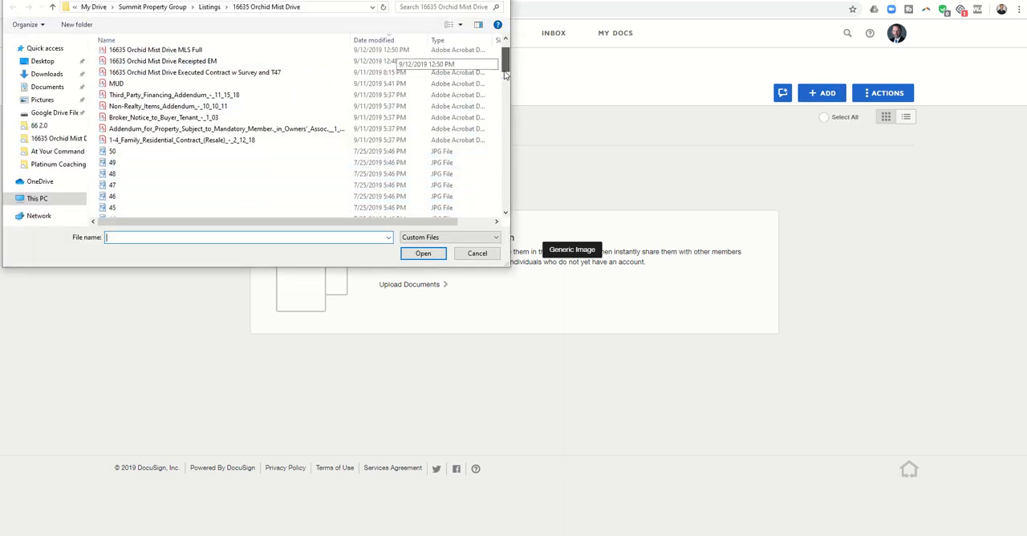
pyautogui.scroll(-3)
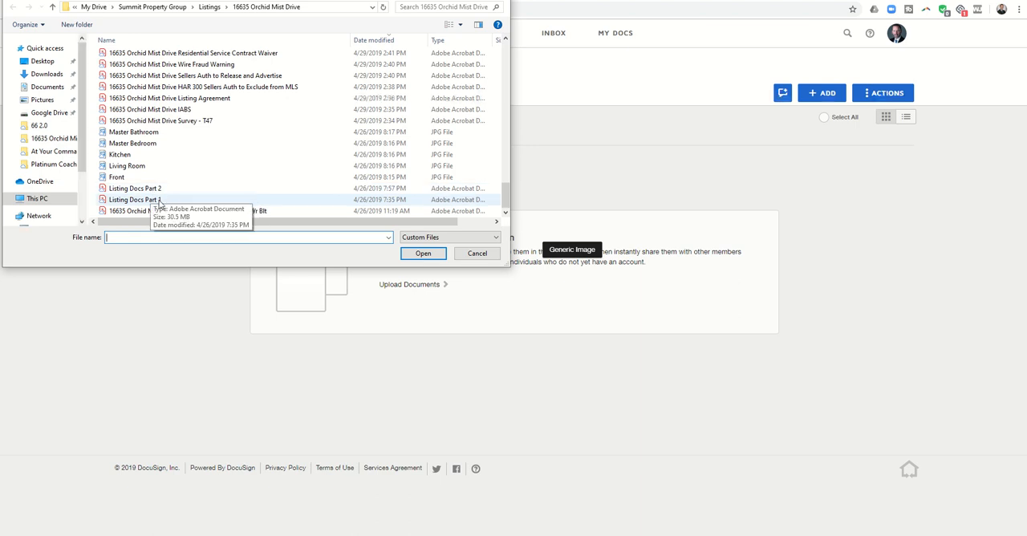
pyautogui.moveTo(134, 199)
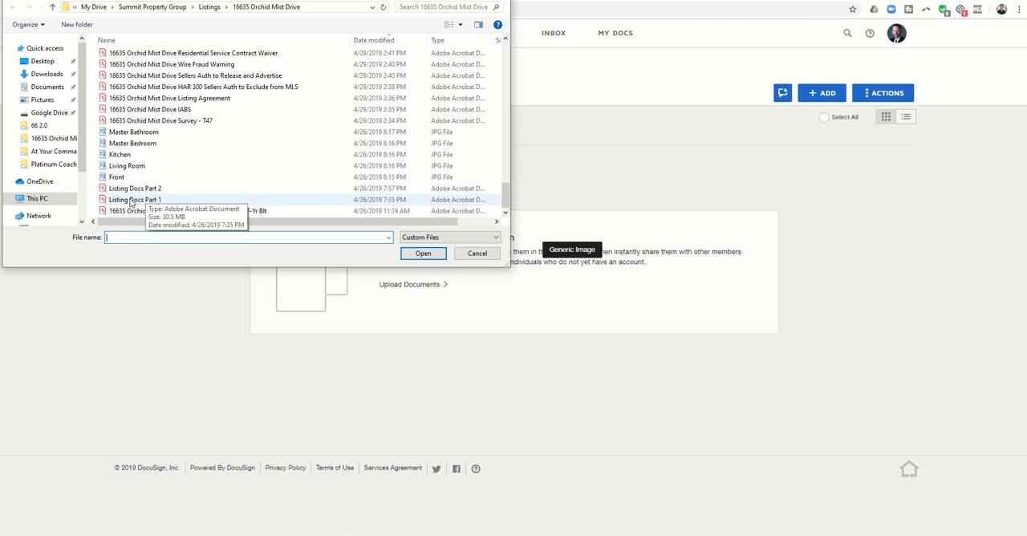
pyautogui.click(133, 199)
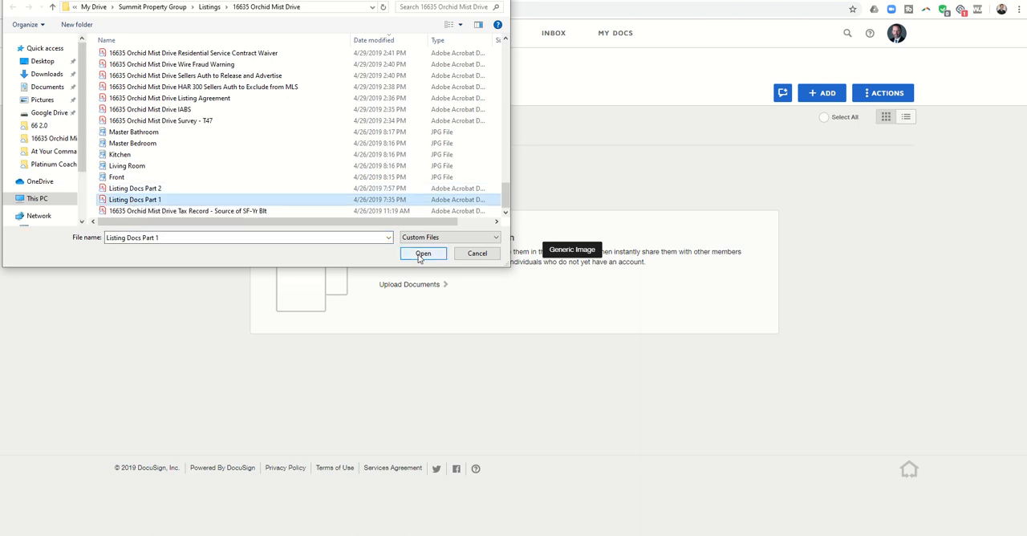
# Upload Listing Docs Part 1.pdf (31 MB) into the empty room.
pyautogui.click(423, 253)
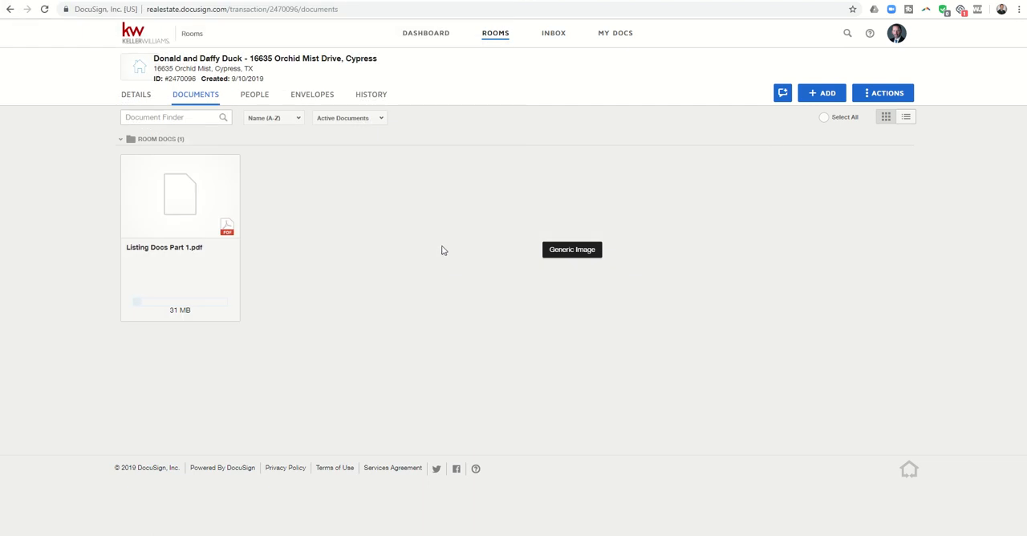
pyautogui.moveTo(205, 228)
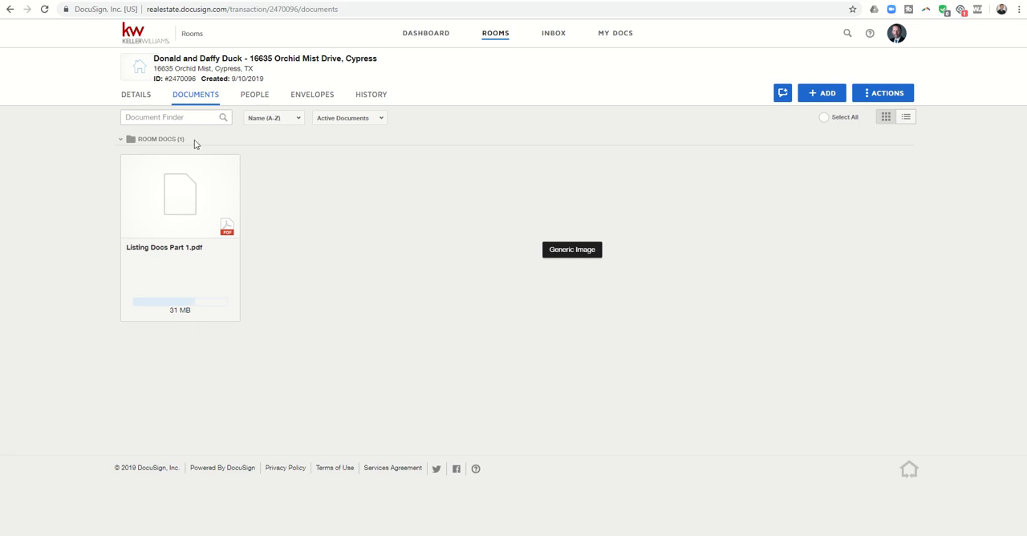
pyautogui.moveTo(182, 206)
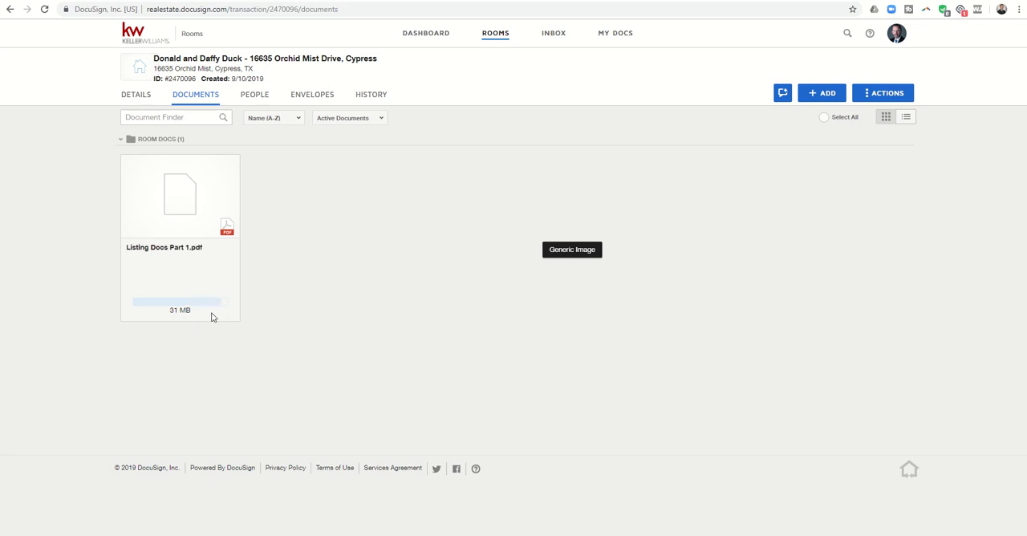
pyautogui.moveTo(219, 305)
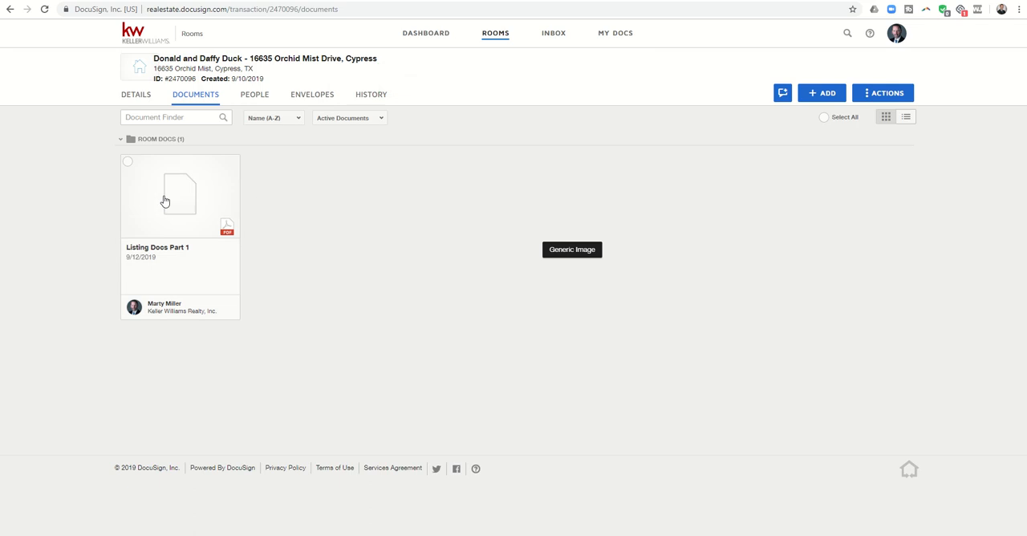
# Start the Split tool on the uploaded Listing Docs Part 1 from its context menu.
pyautogui.rightClick(180, 196)
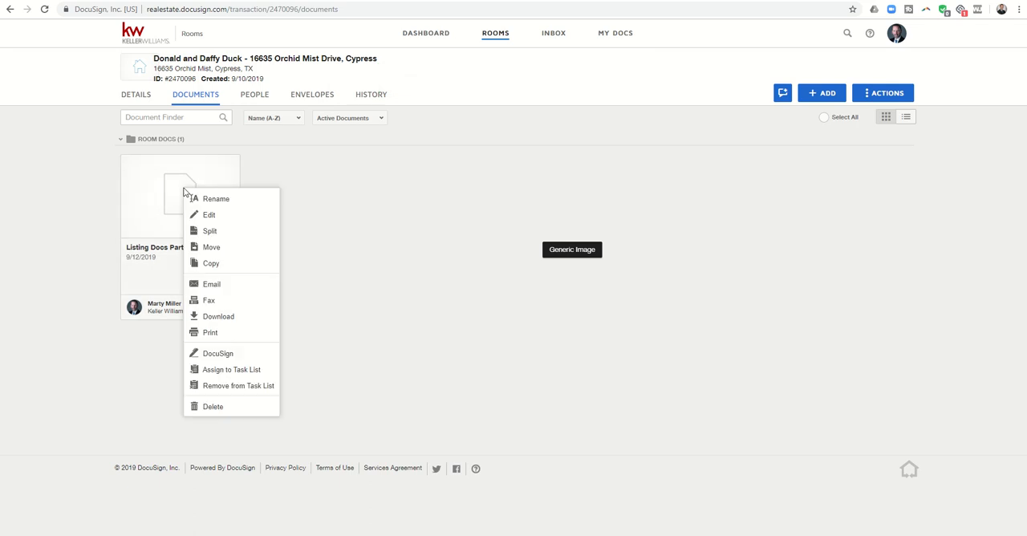
pyautogui.moveTo(209, 231)
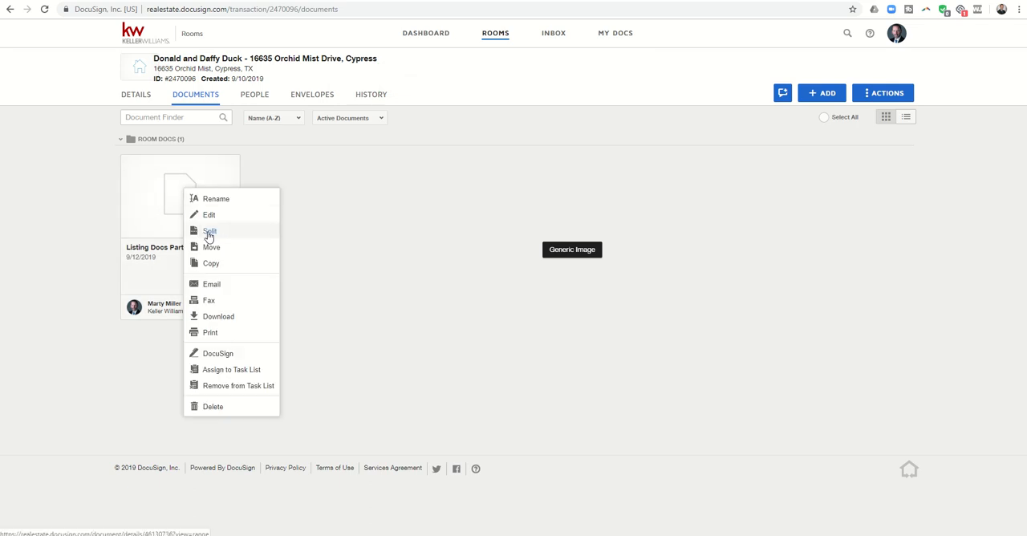
pyautogui.click(210, 231)
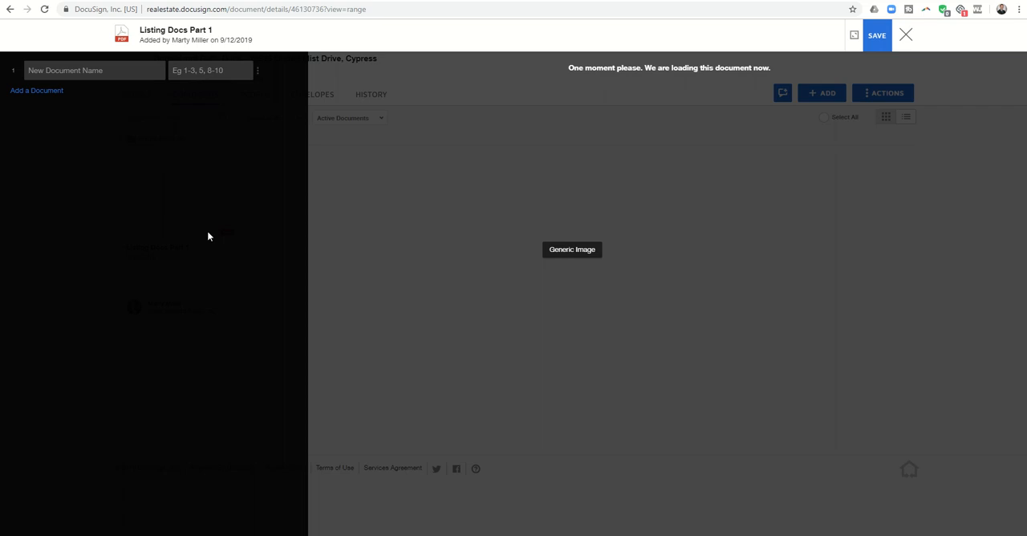
pyautogui.moveTo(506, 357)
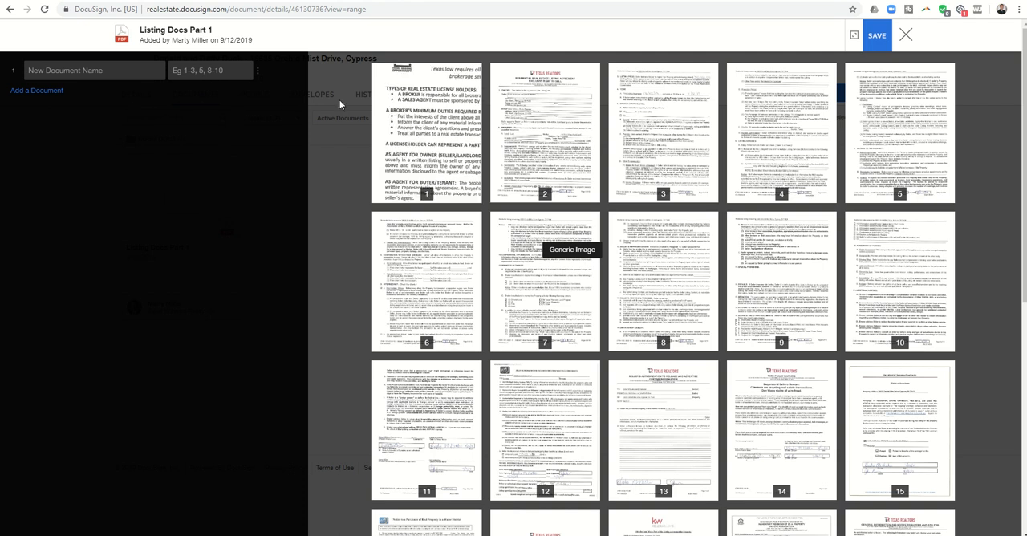
# Name the first split document 'Information About Brokerage Services' for page 1.
pyautogui.click(210, 71)
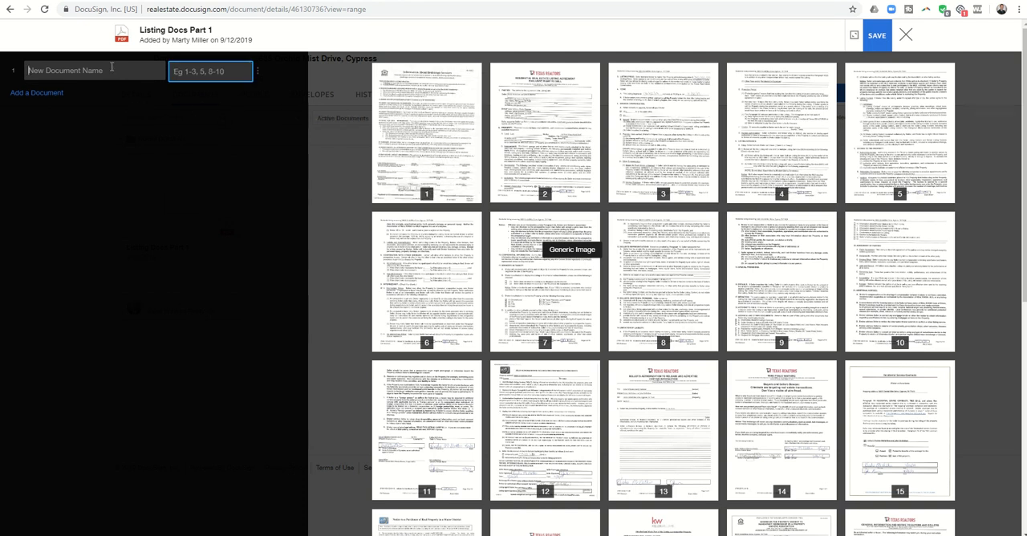
pyautogui.write('Informat')
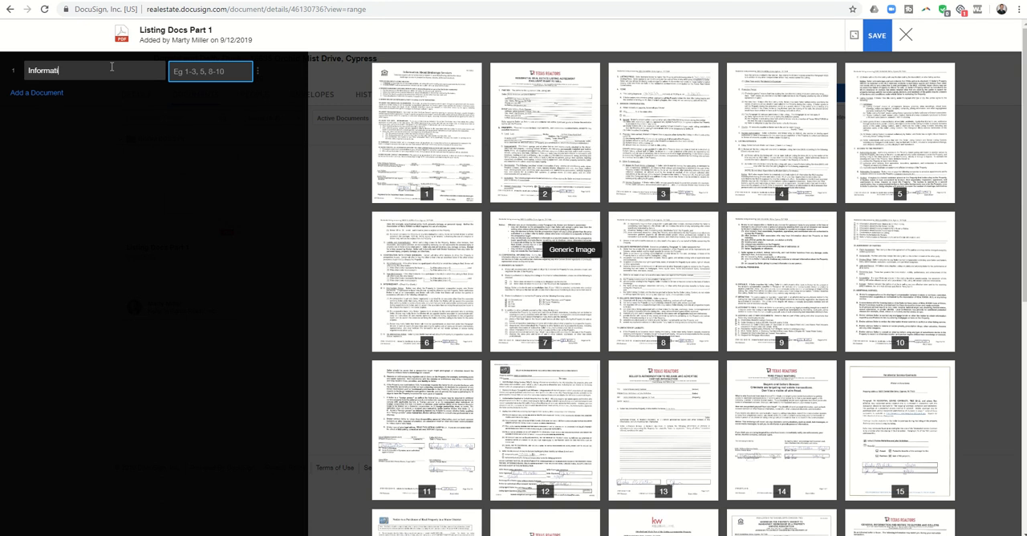
pyautogui.write('ion A')
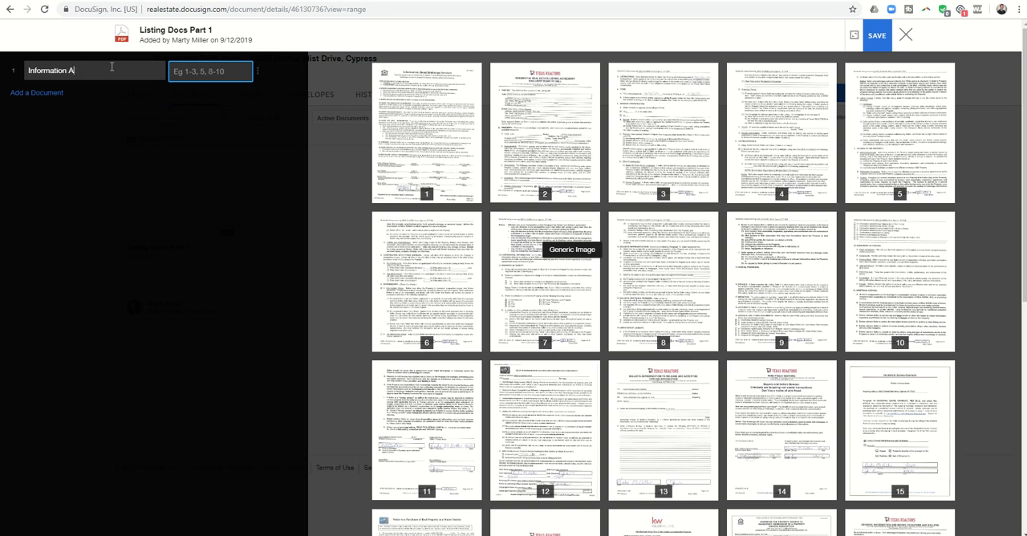
pyautogui.write('bout')
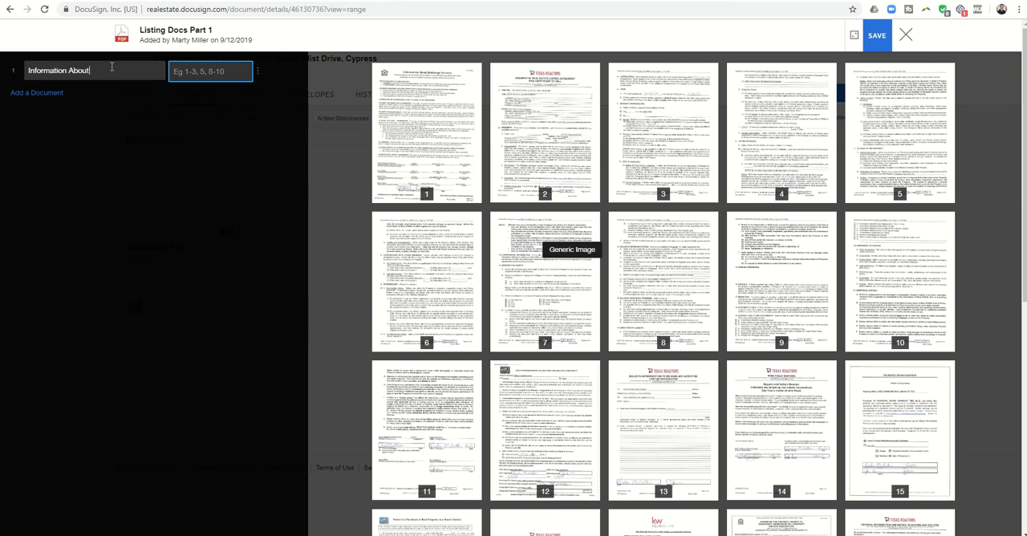
pyautogui.write('Brokerage Services')
pyautogui.click(210, 71)
pyautogui.write('1')
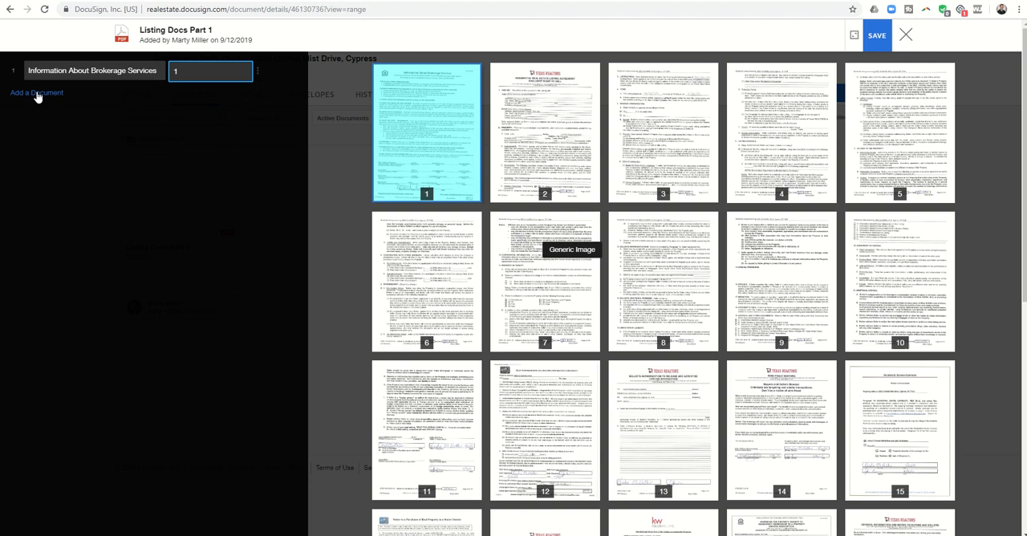
# Add a second document 'Executed Listing Agreement' covering pages 2-11.
pyautogui.click(36, 92)
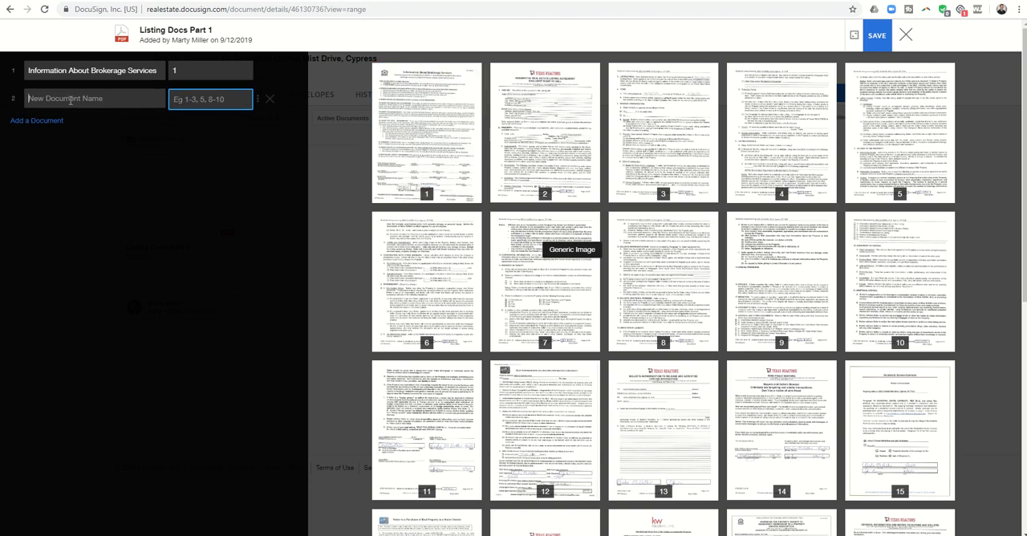
pyautogui.write('Execut')
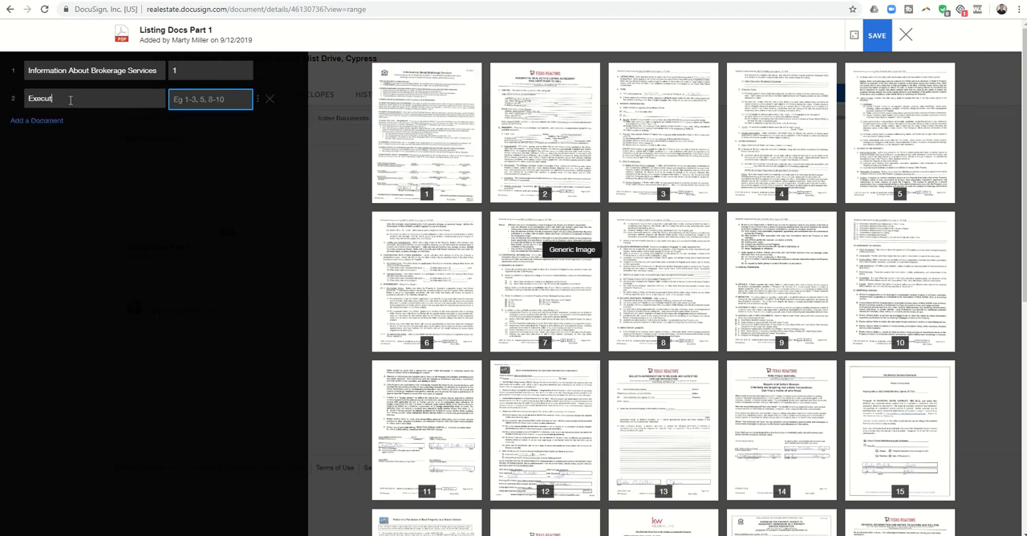
pyautogui.write('ed Listing Agreem')
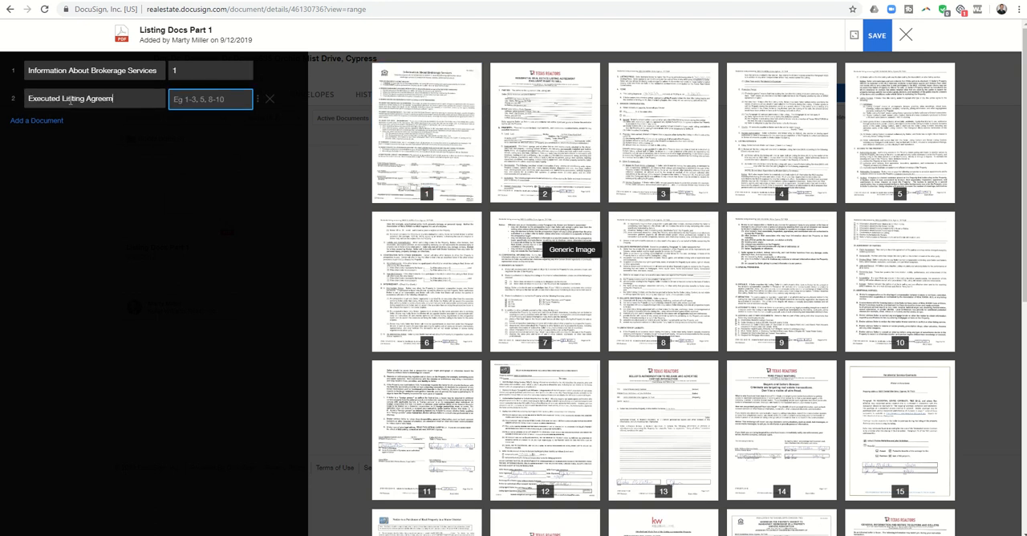
pyautogui.write('ent')
pyautogui.click(210, 99)
pyautogui.write('2')
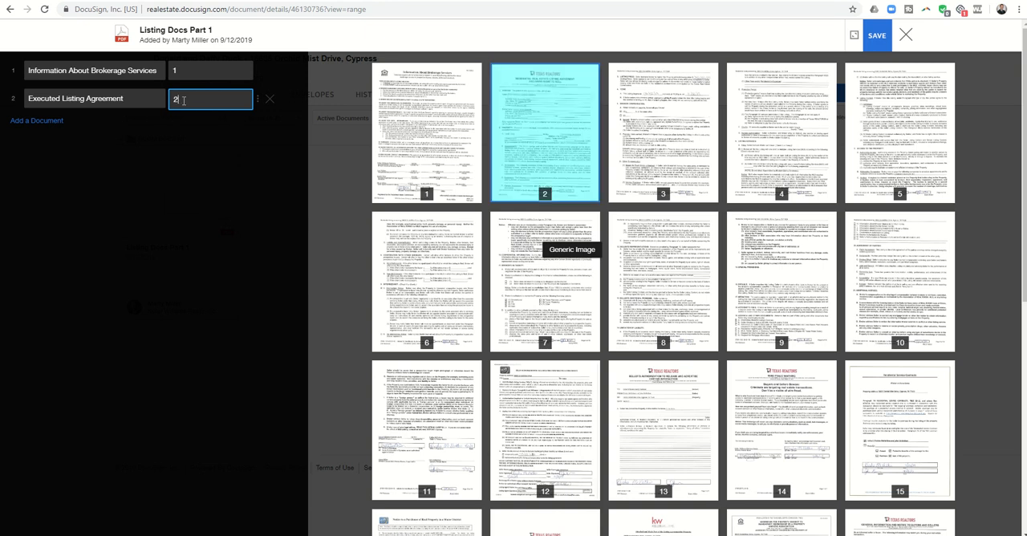
pyautogui.write('-11')
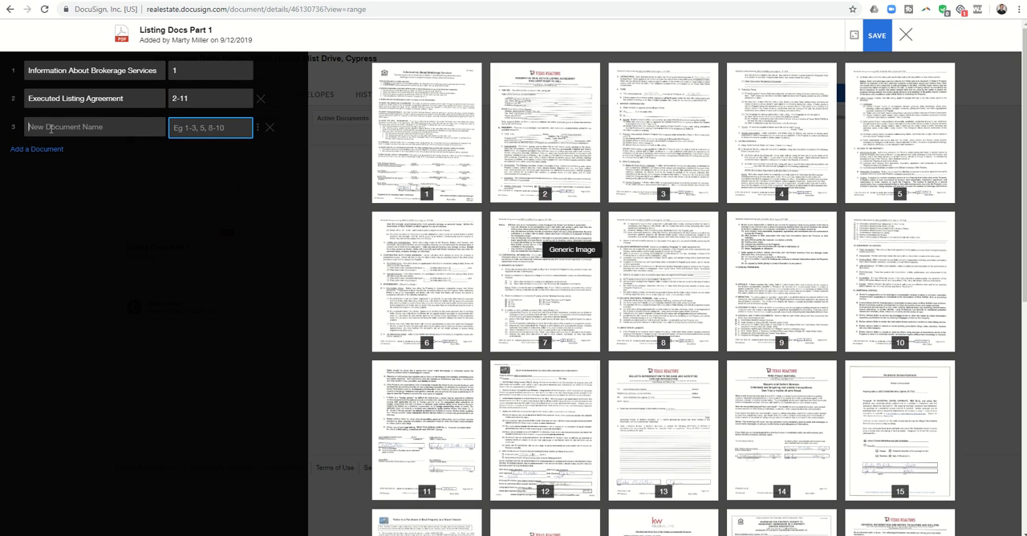
# Define HAR 300 (page 12) and Sellers Authorization to Release and Advertise (page 13).
pyautogui.write('HAR 30')
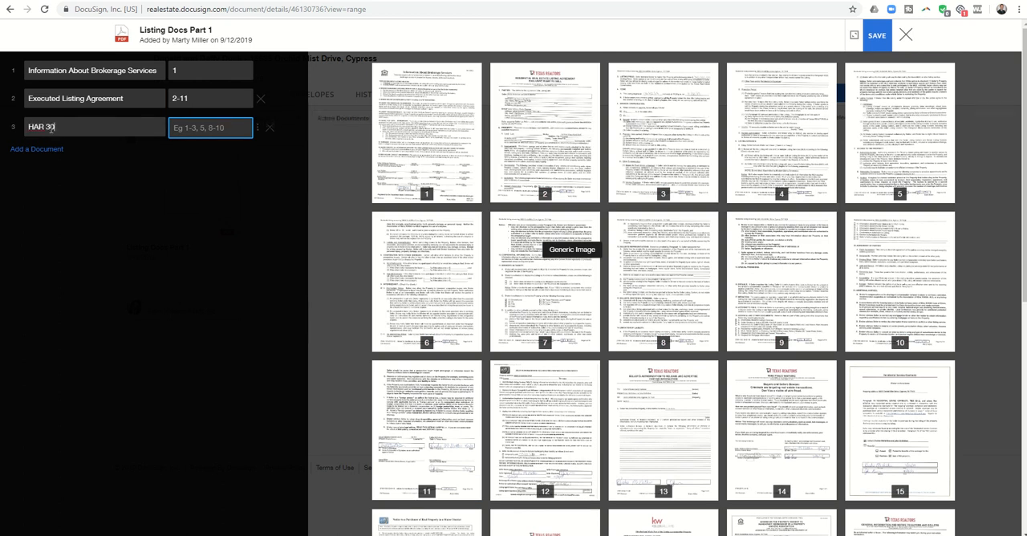
pyautogui.write('0')
pyautogui.click(210, 127)
pyautogui.write('12')
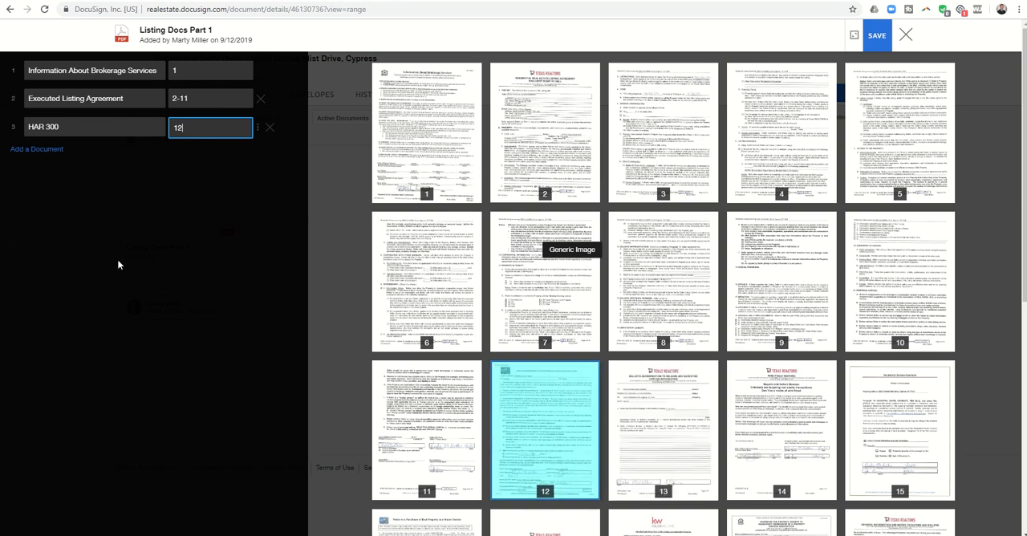
pyautogui.click(36, 149)
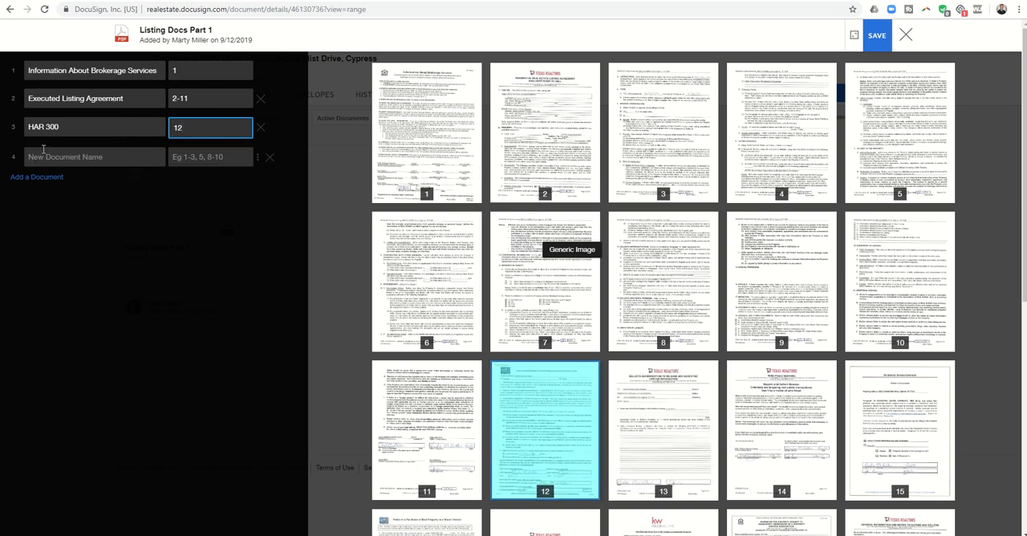
pyautogui.write('Se')
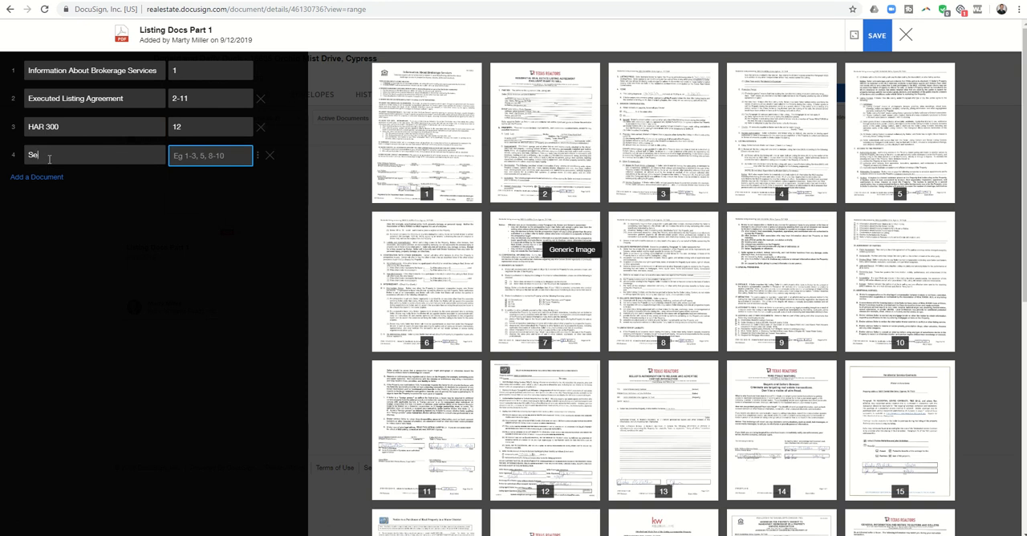
pyautogui.write('llers Auth')
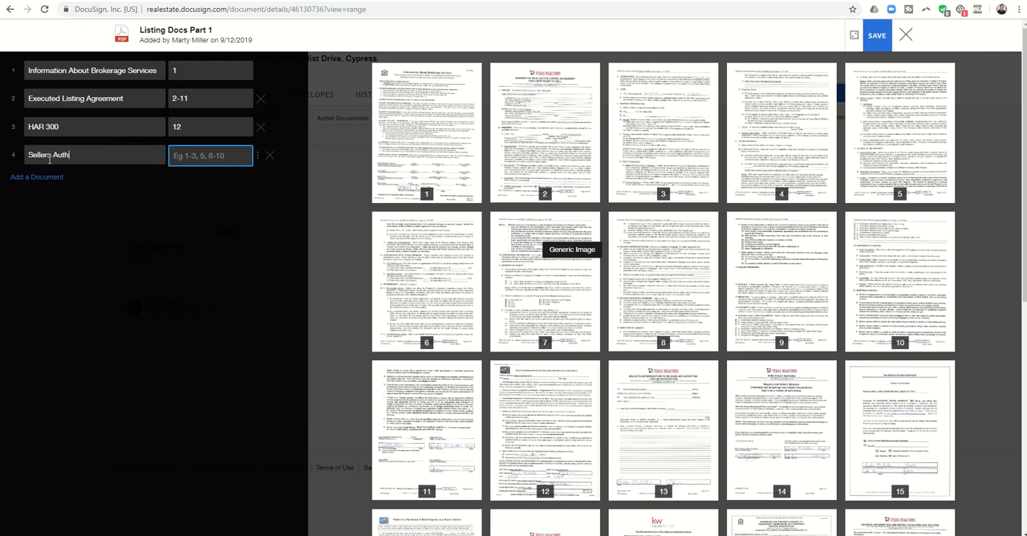
pyautogui.write('orization to')
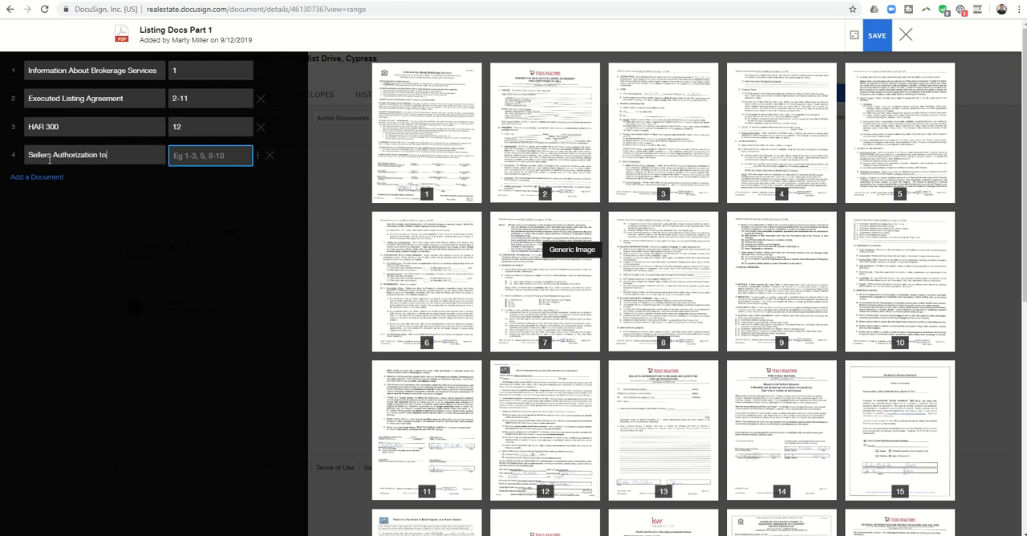
pyautogui.write('Release ANd')
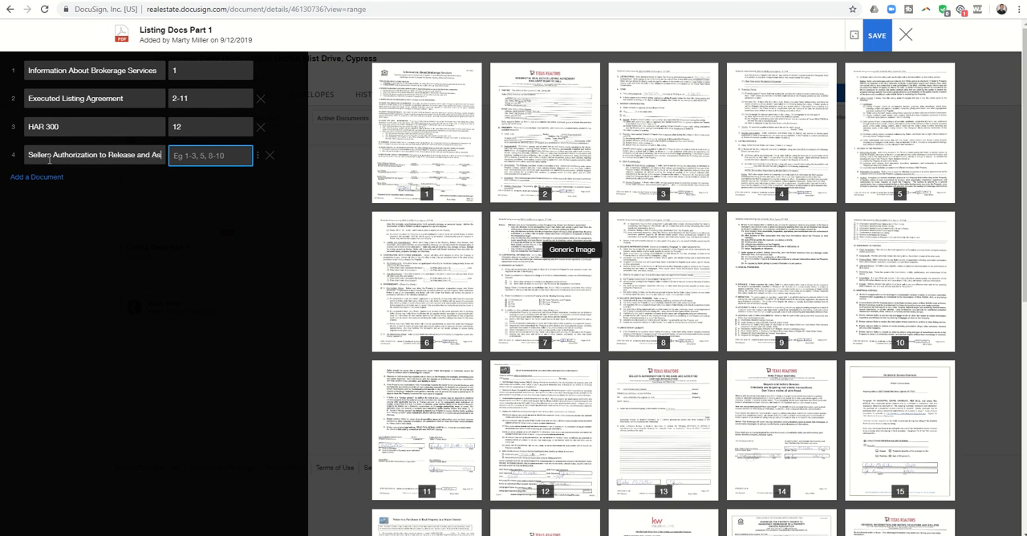
pyautogui.write('Authorization to Release and Advertise')
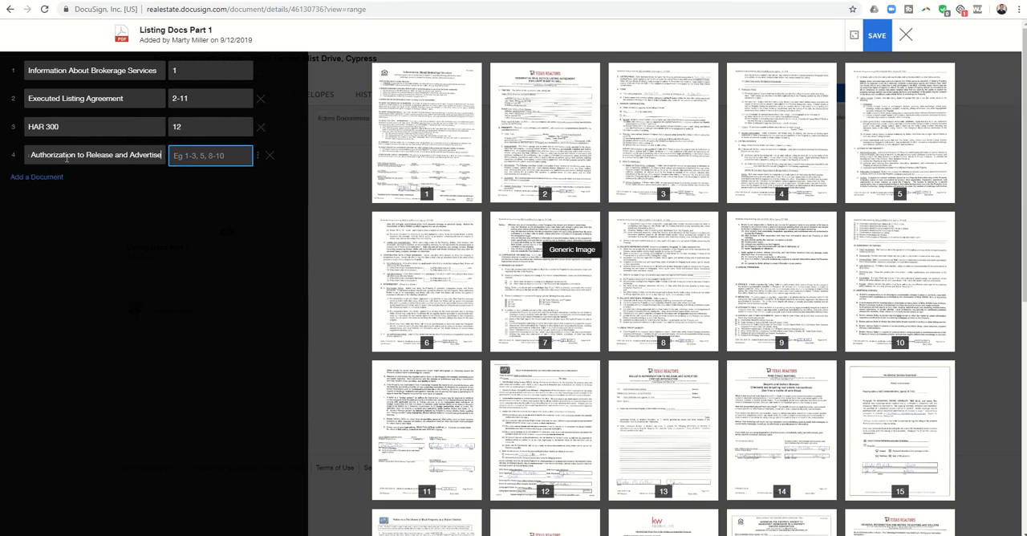
pyautogui.write('13')
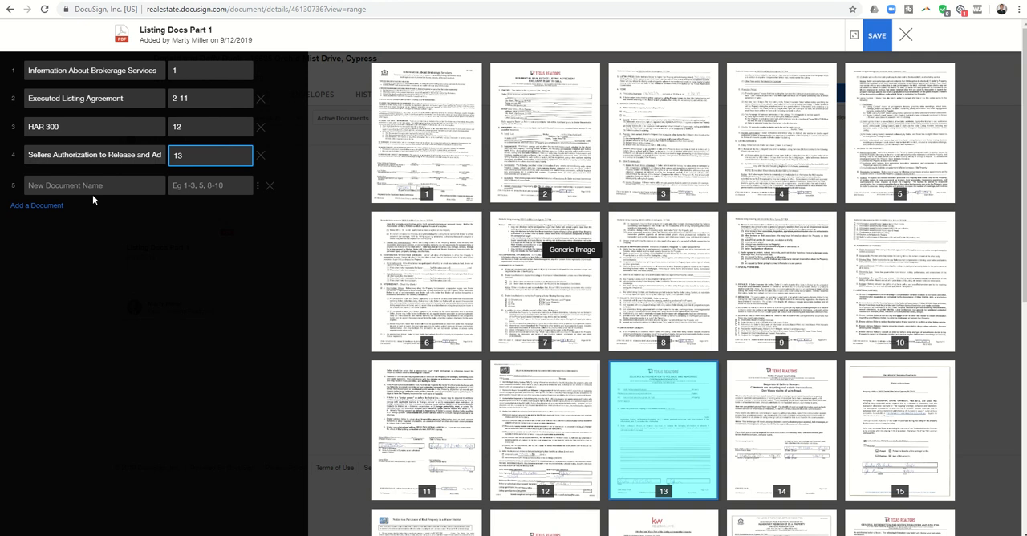
pyautogui.moveTo(84, 223)
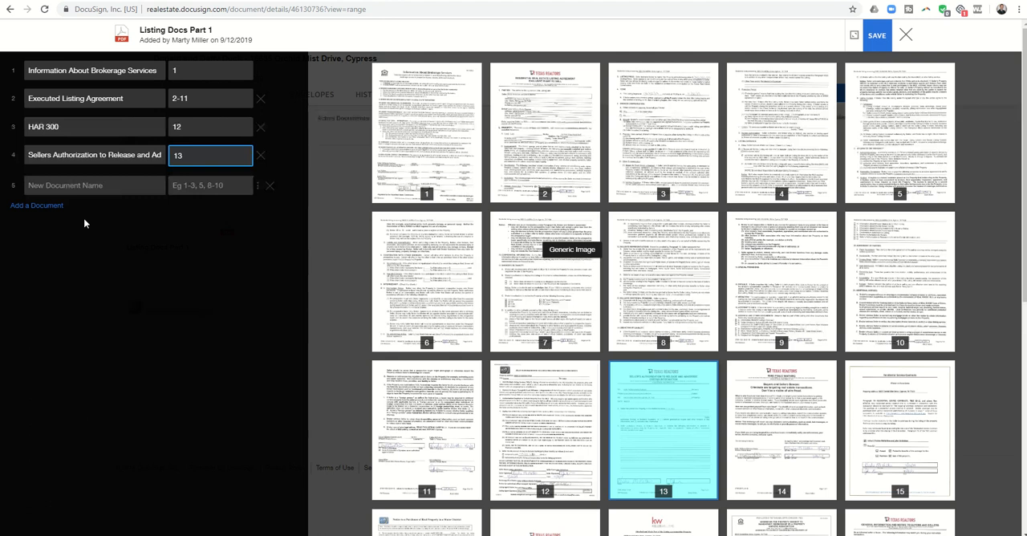
pyautogui.moveTo(809, 42)
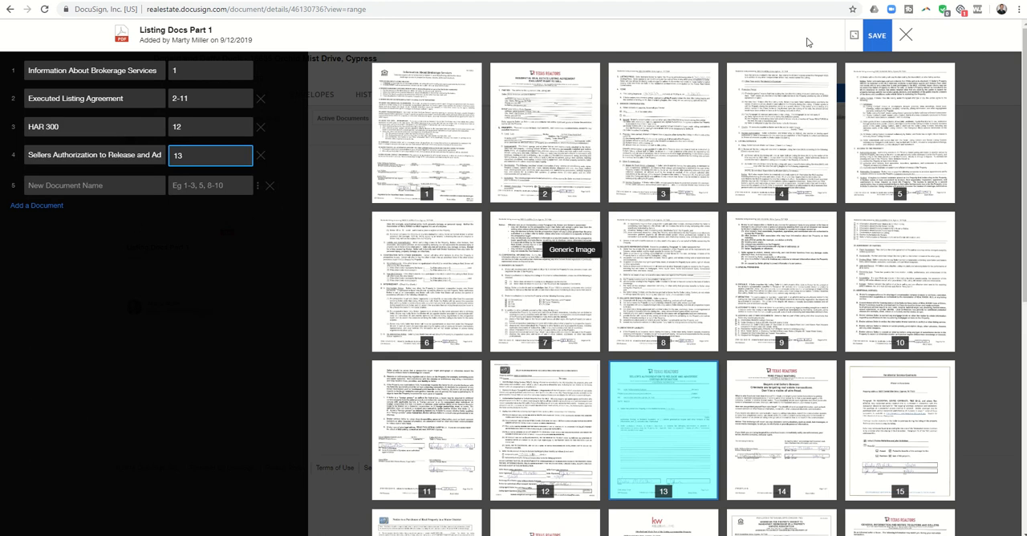
pyautogui.scroll(-3)
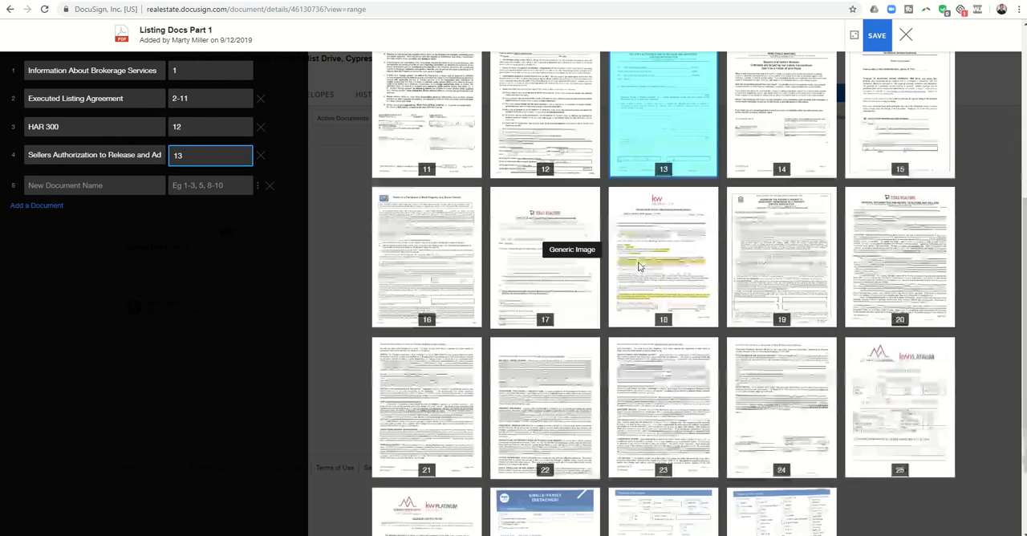
pyautogui.scroll(3)
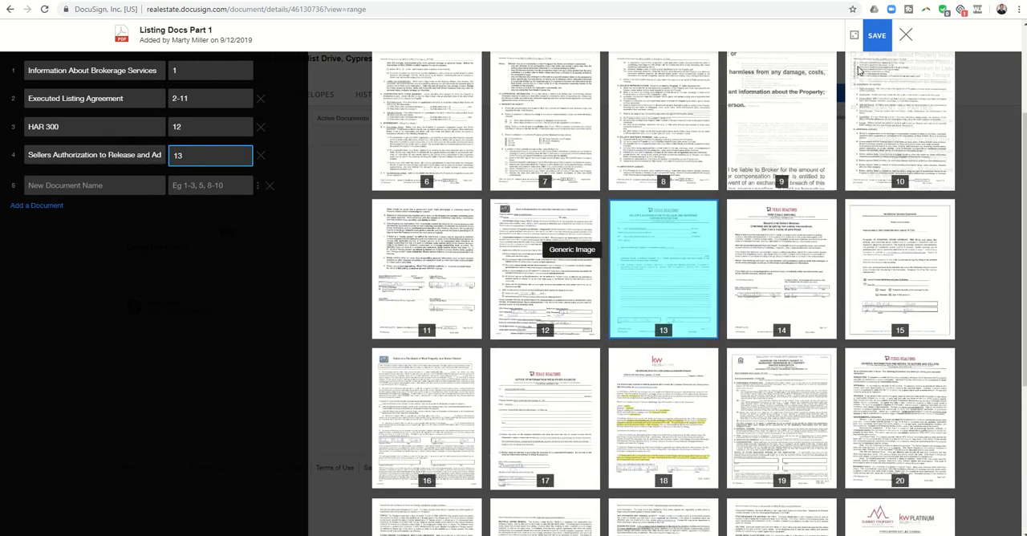
# Save the split after deleting the blank fifth row that triggered the required-name error.
pyautogui.click(876, 36)
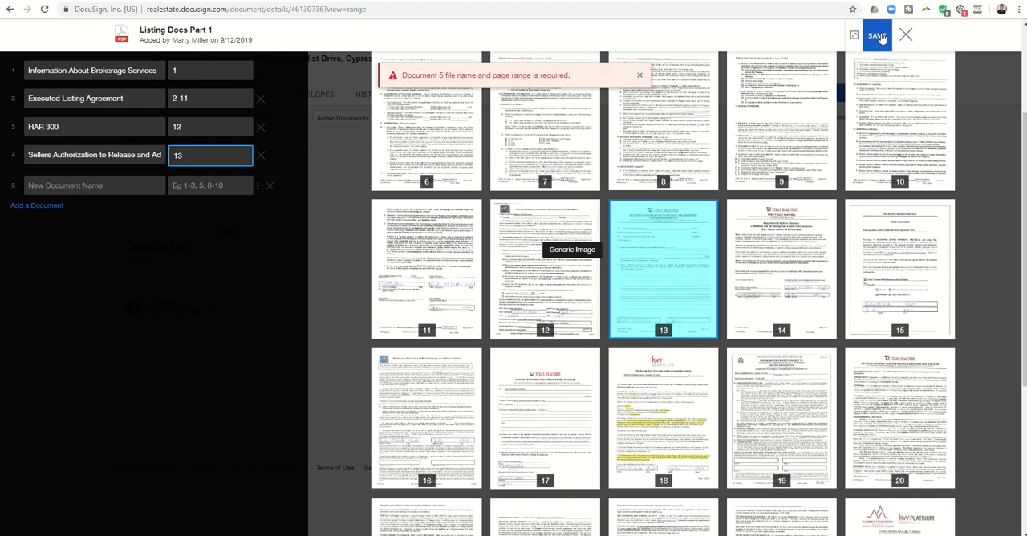
pyautogui.moveTo(451, 84)
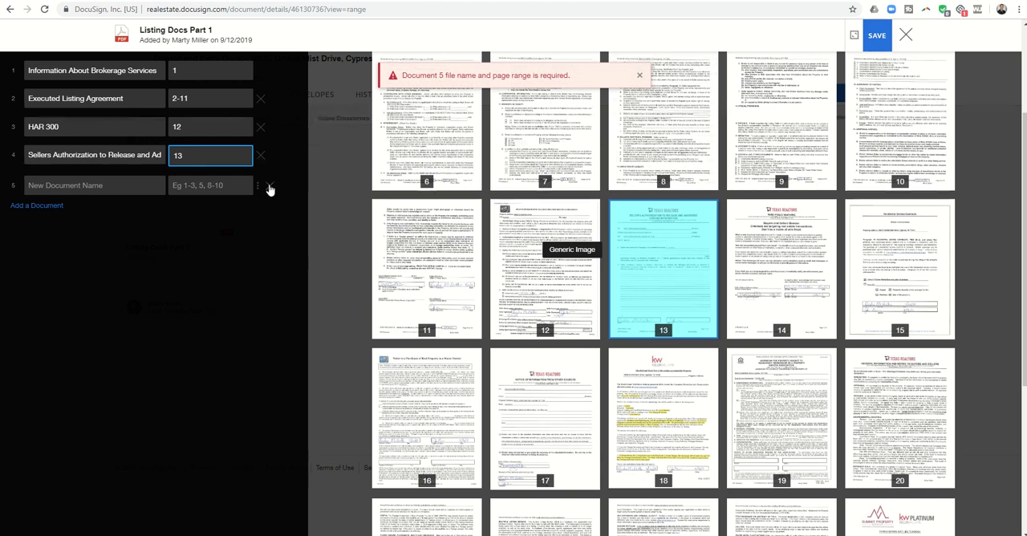
pyautogui.click(270, 185)
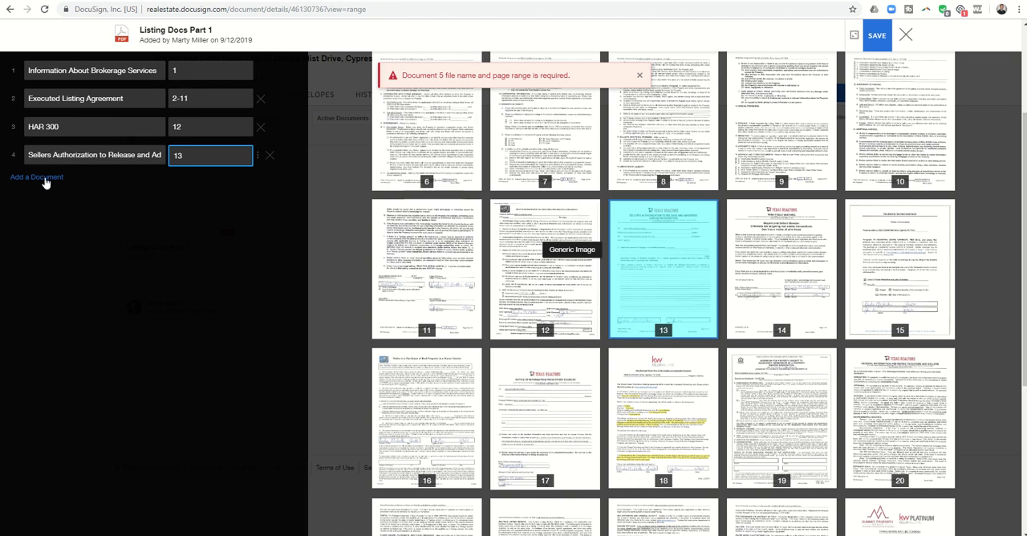
pyautogui.moveTo(377, 178)
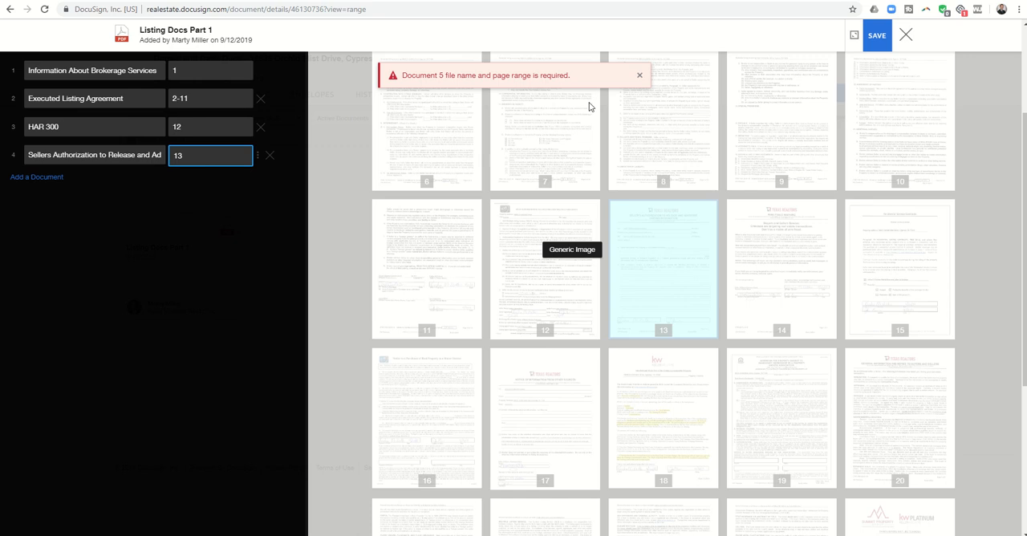
pyautogui.moveTo(501, 84)
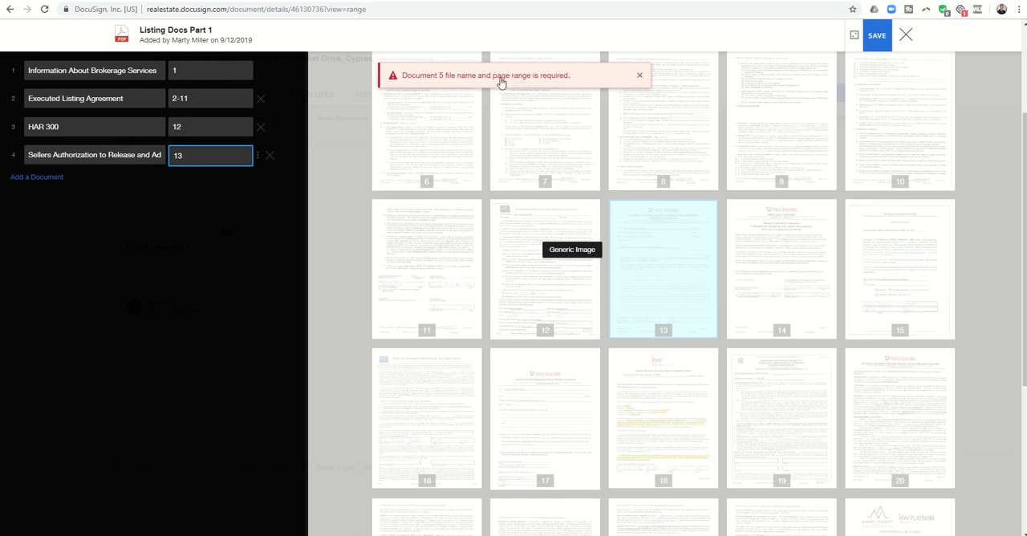
pyautogui.click(905, 34)
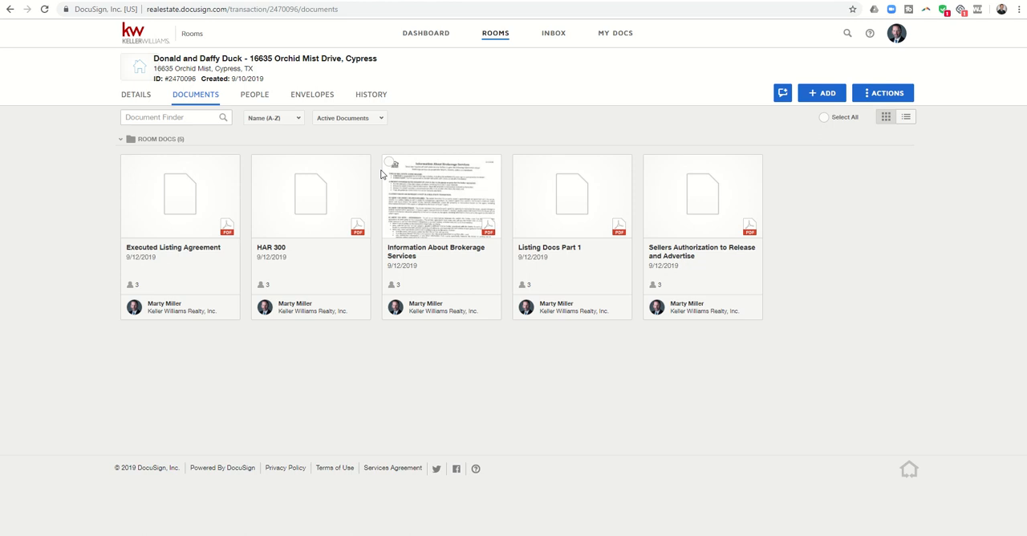
pyautogui.moveTo(295, 188)
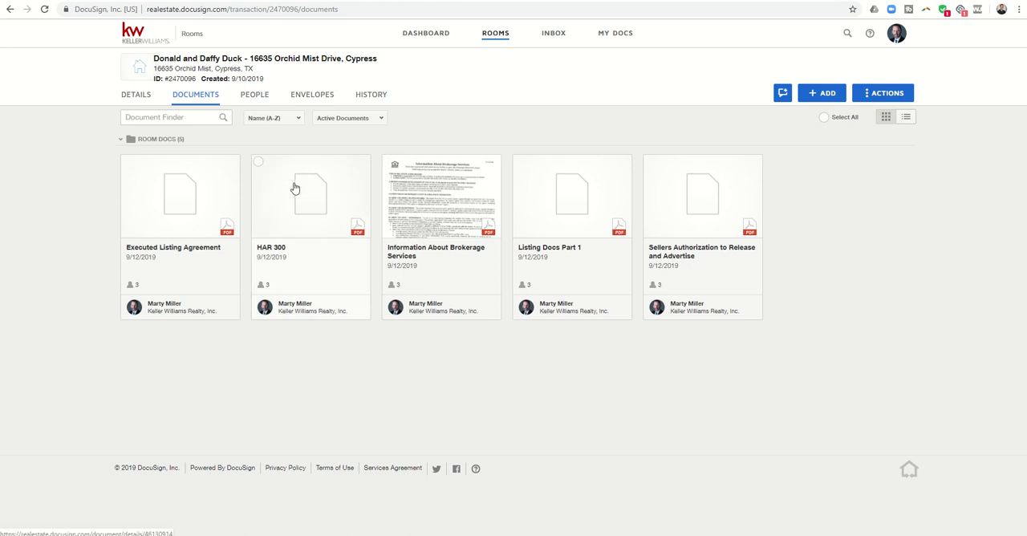
pyautogui.moveTo(559, 225)
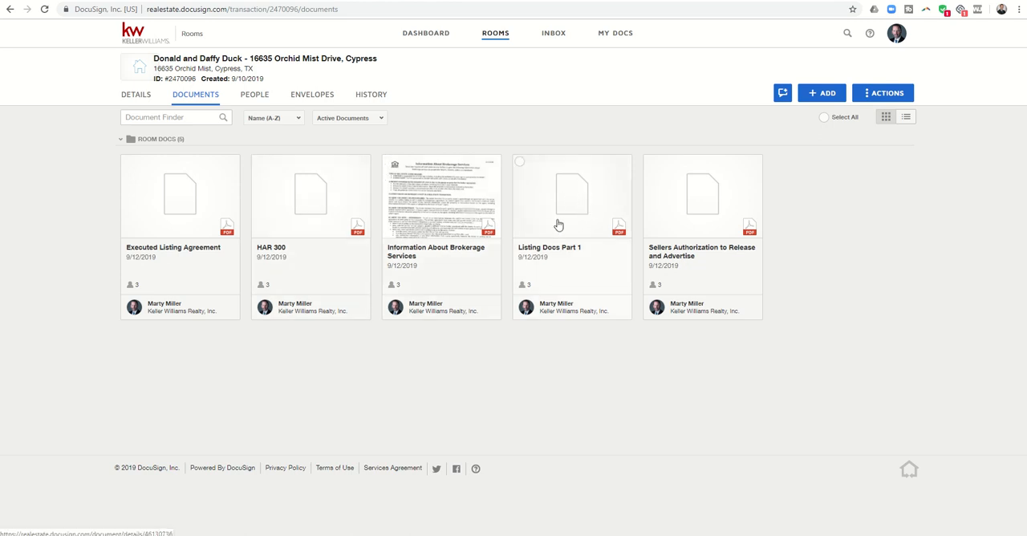
pyautogui.moveTo(574, 209)
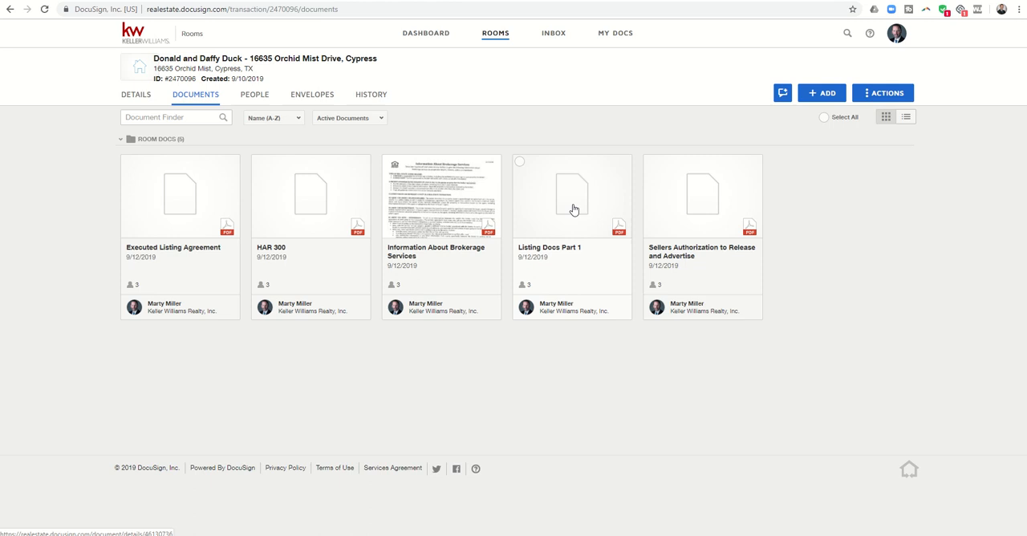
pyautogui.moveTo(569, 202)
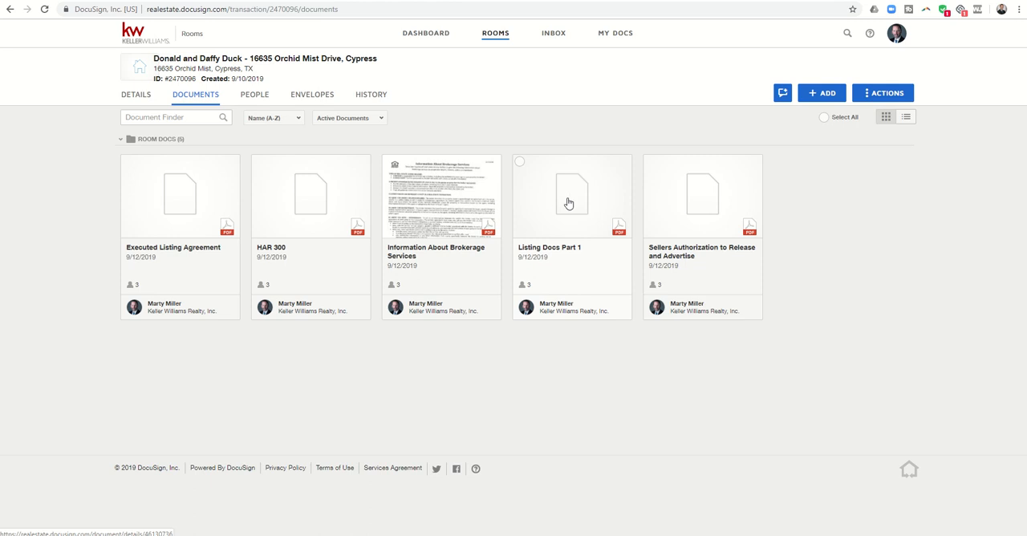
pyautogui.moveTo(193, 209)
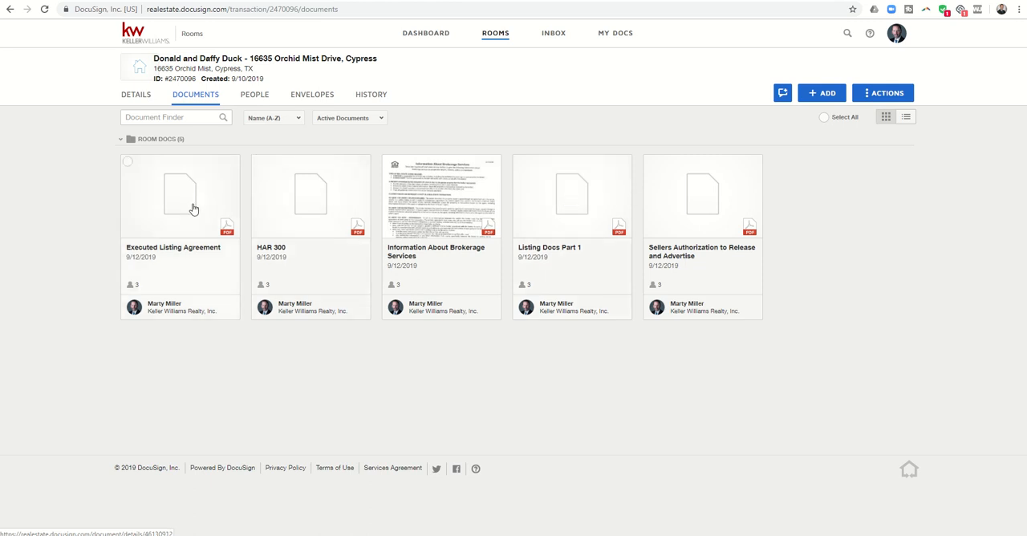
pyautogui.moveTo(677, 207)
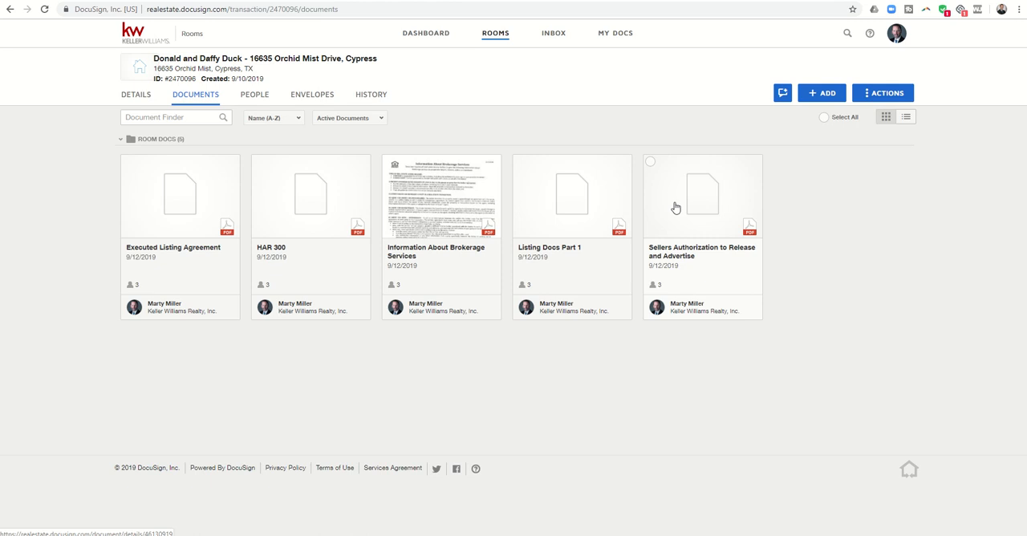
pyautogui.moveTo(576, 151)
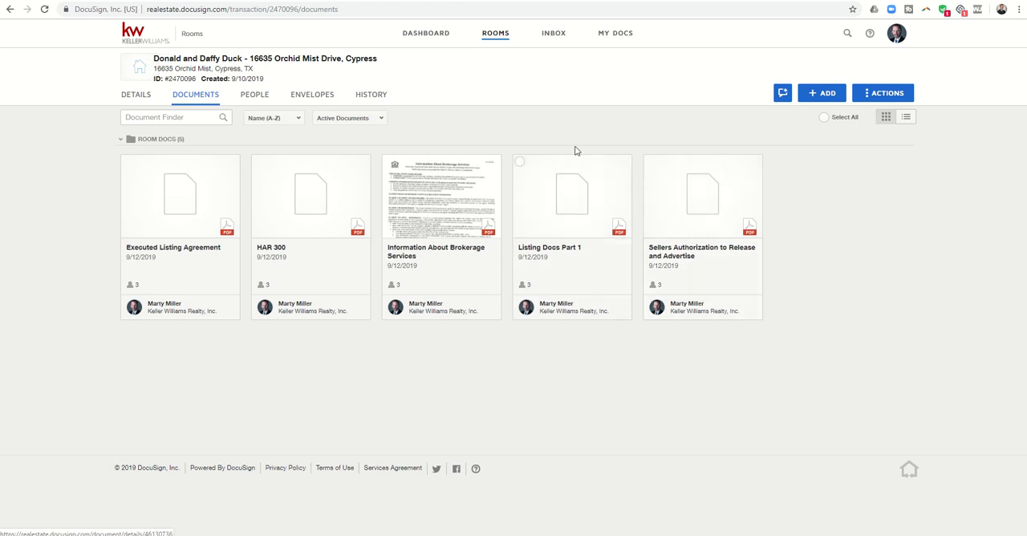
pyautogui.moveTo(539, 133)
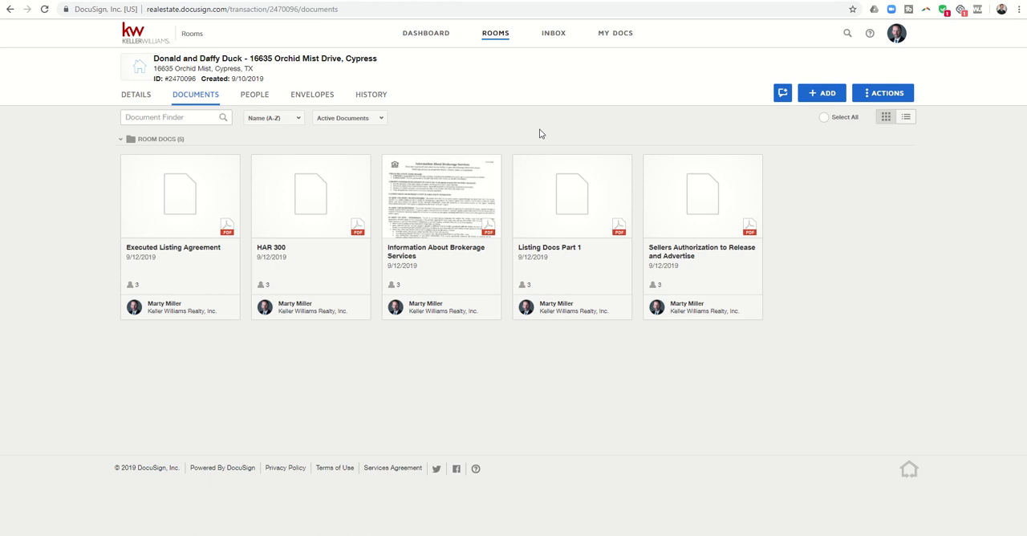
pyautogui.moveTo(311, 174)
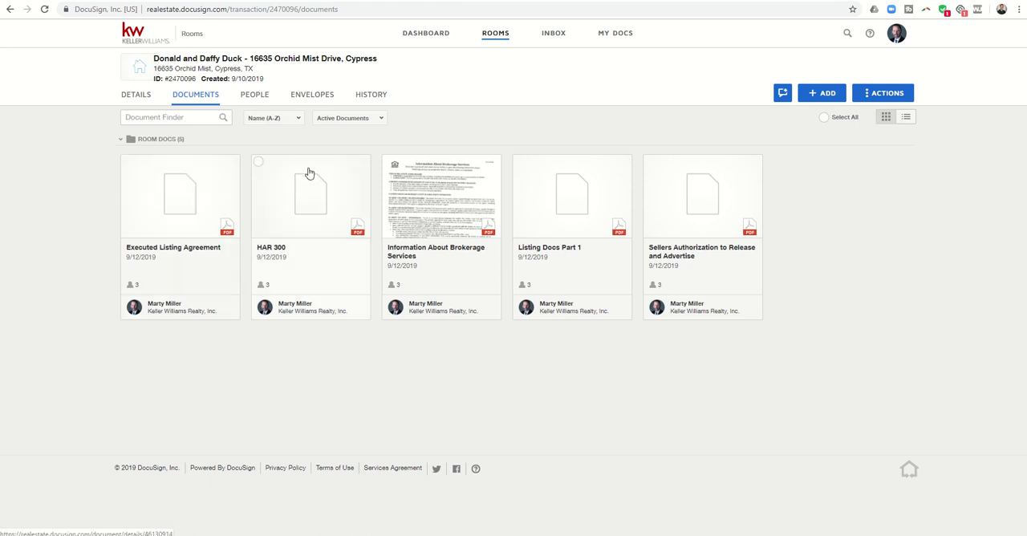
pyautogui.moveTo(615, 195)
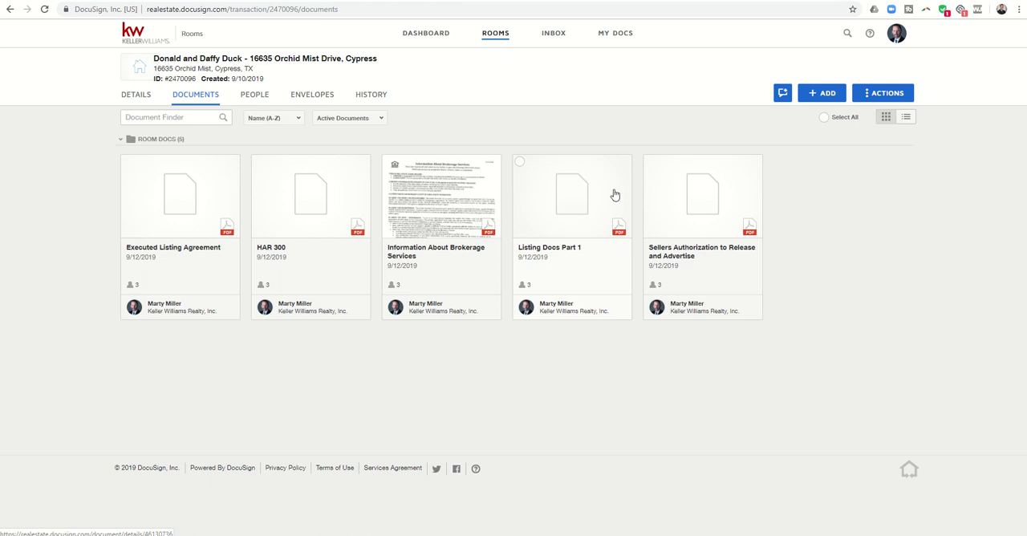
pyautogui.moveTo(686, 127)
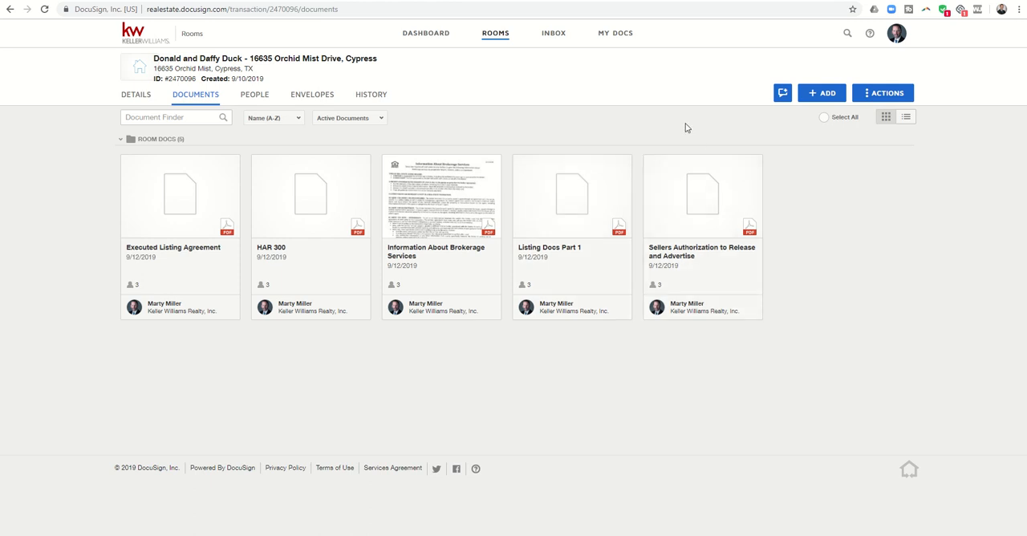
pyautogui.moveTo(564, 198)
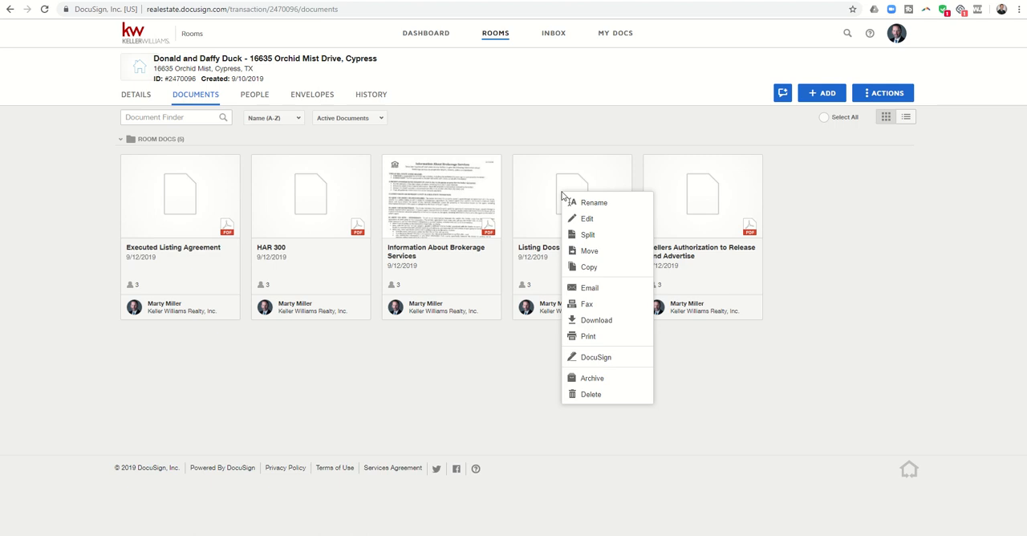
pyautogui.moveTo(587, 234)
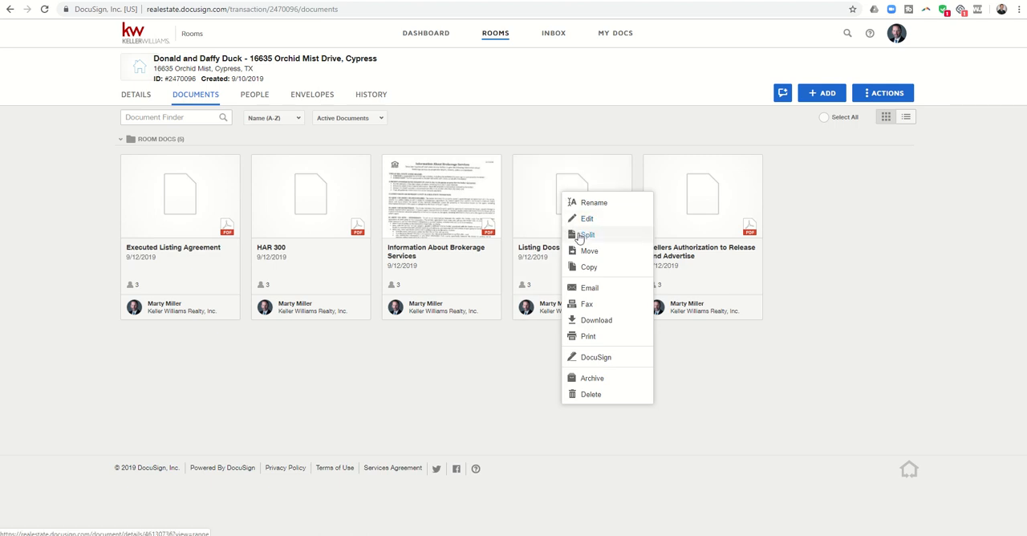
# Reopen the Split tool for Listing Docs Part 1.
pyautogui.click(587, 234)
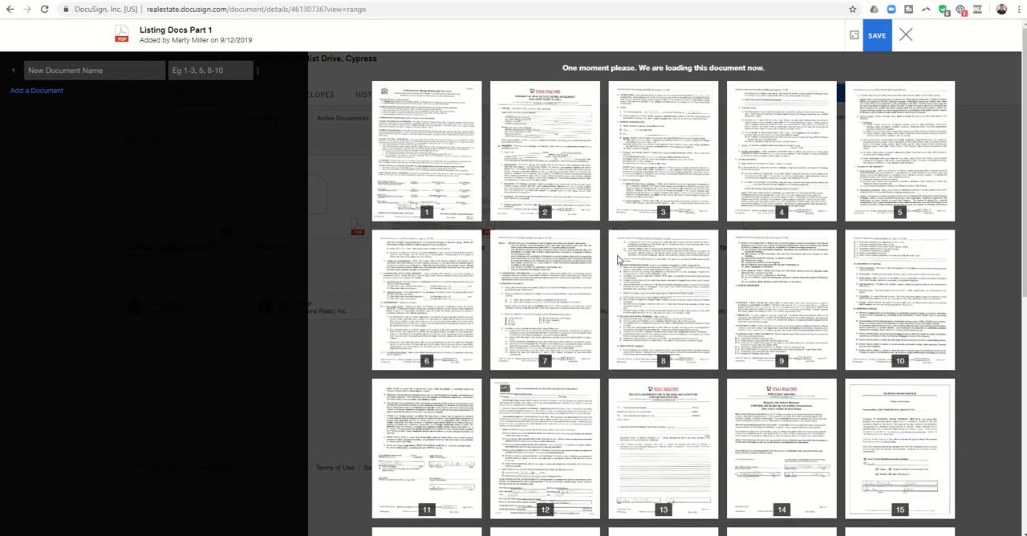
# Add a 'Wire Fraud Warning' document from page 14 and save the split.
pyautogui.scroll(-3)
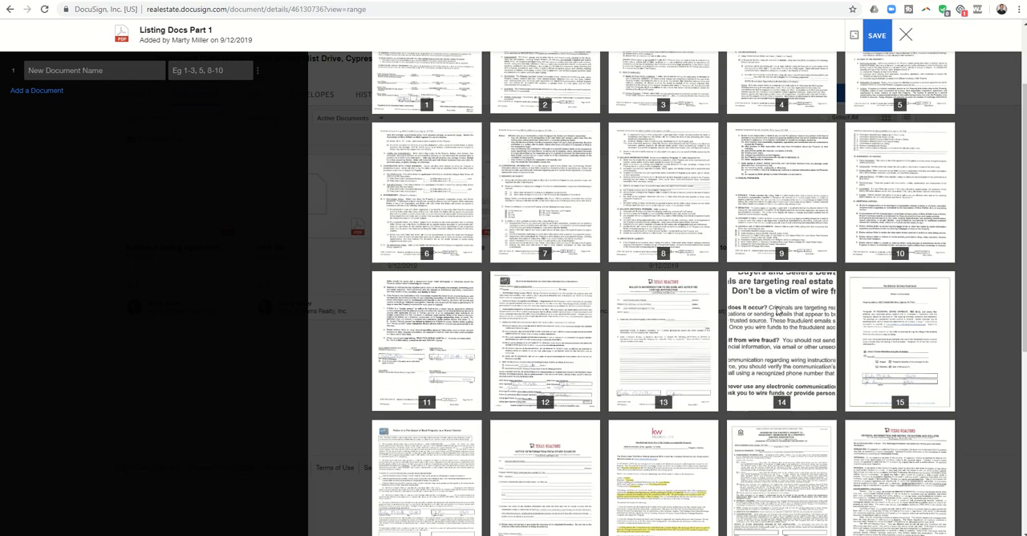
pyautogui.click(210, 71)
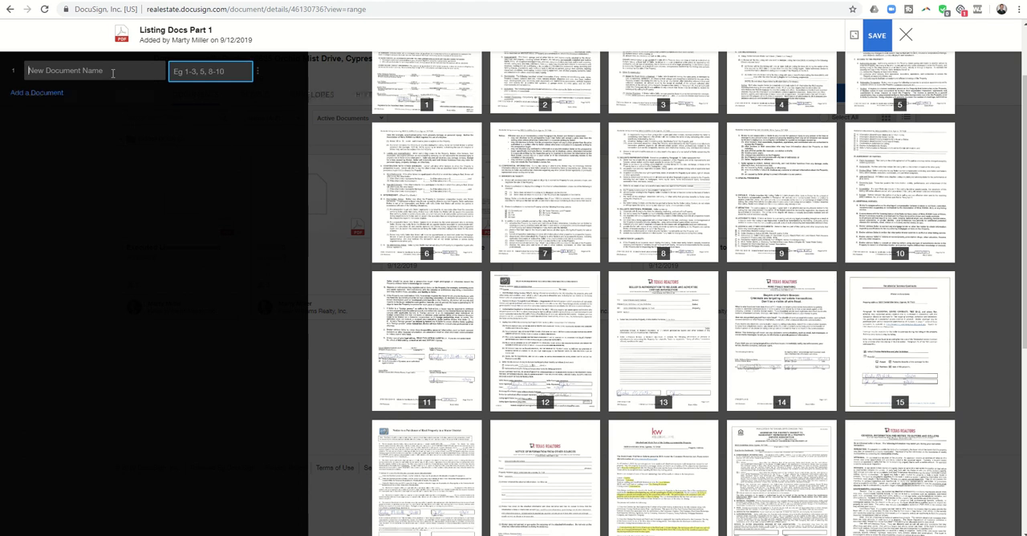
pyautogui.write('Wire Fraud Wa')
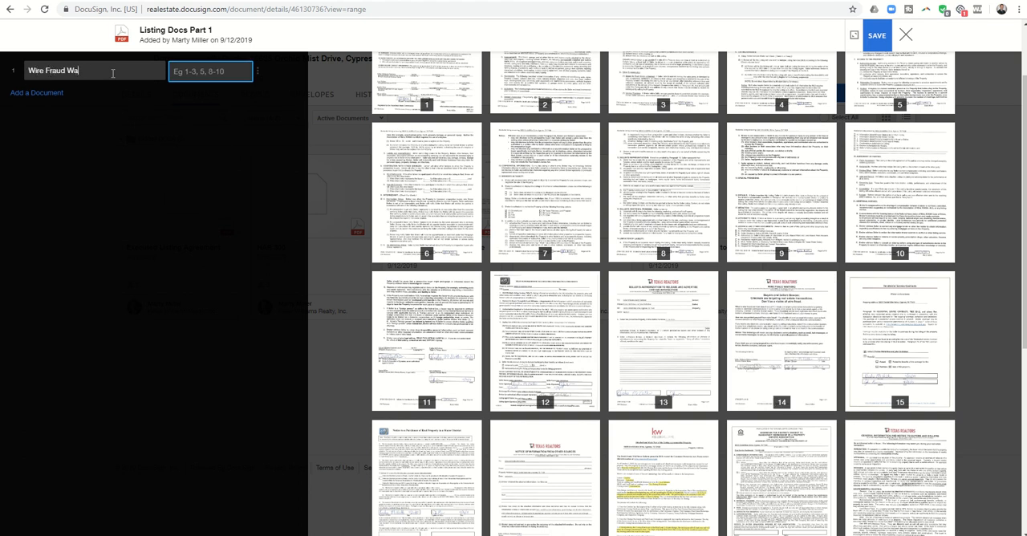
pyautogui.write('rning')
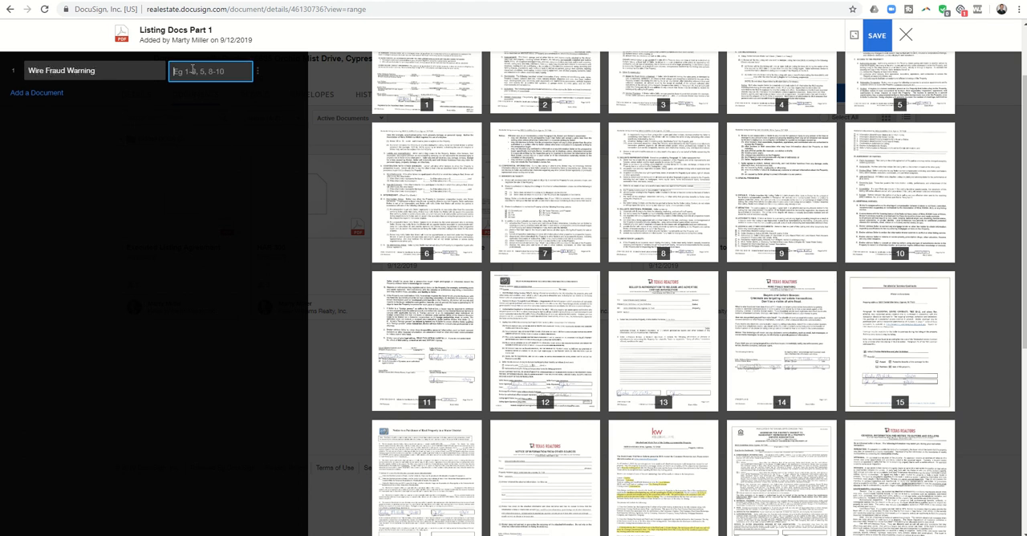
pyautogui.write('14')
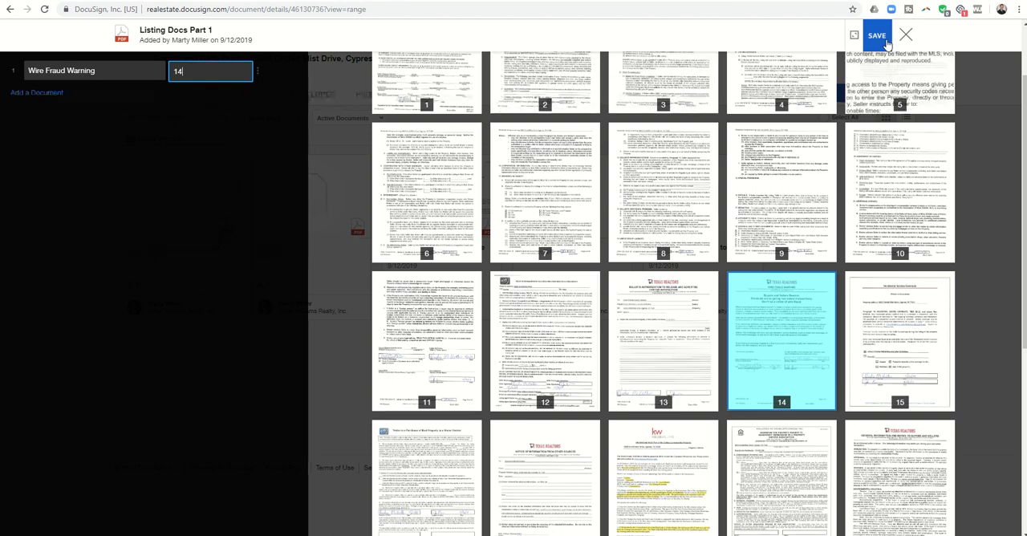
pyautogui.click(877, 35)
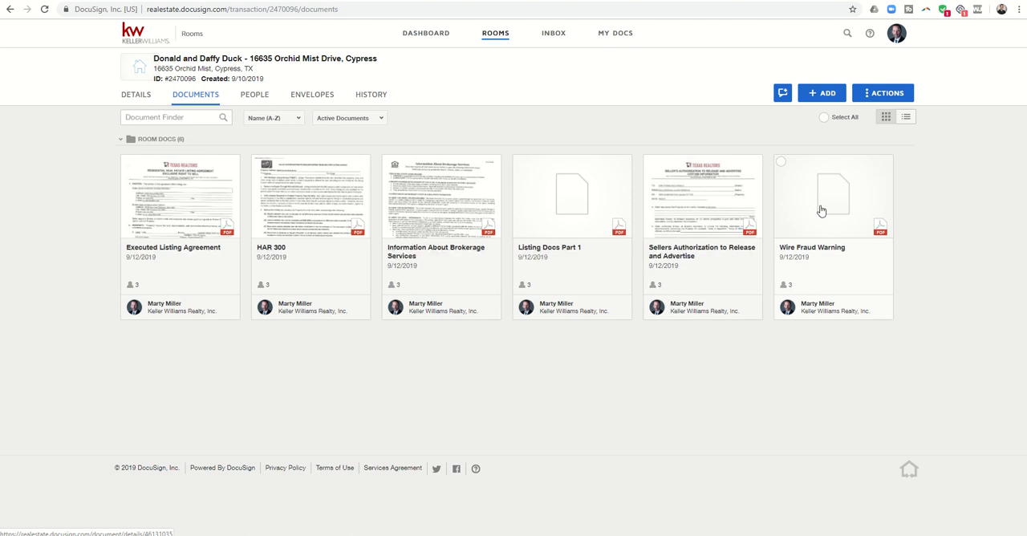
pyautogui.moveTo(833, 205)
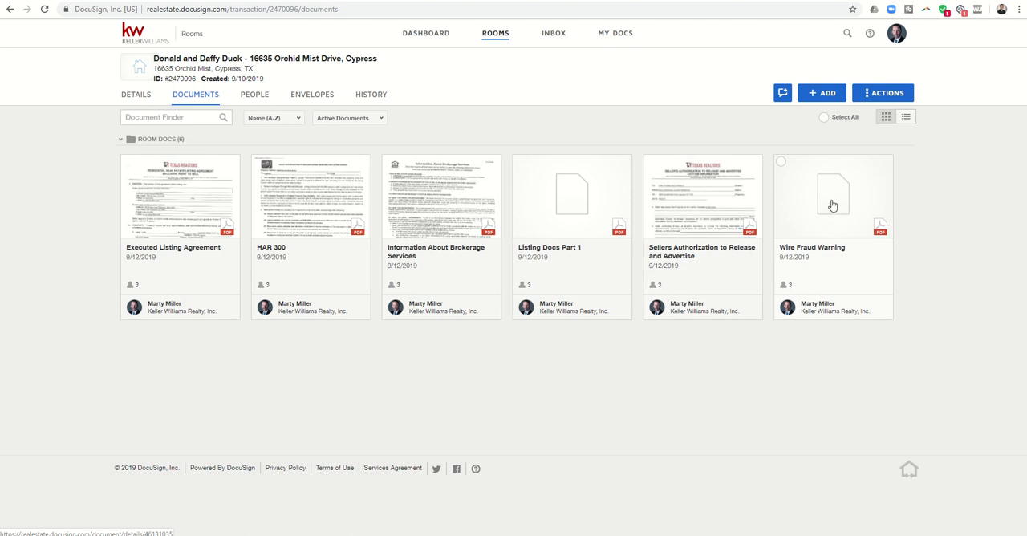